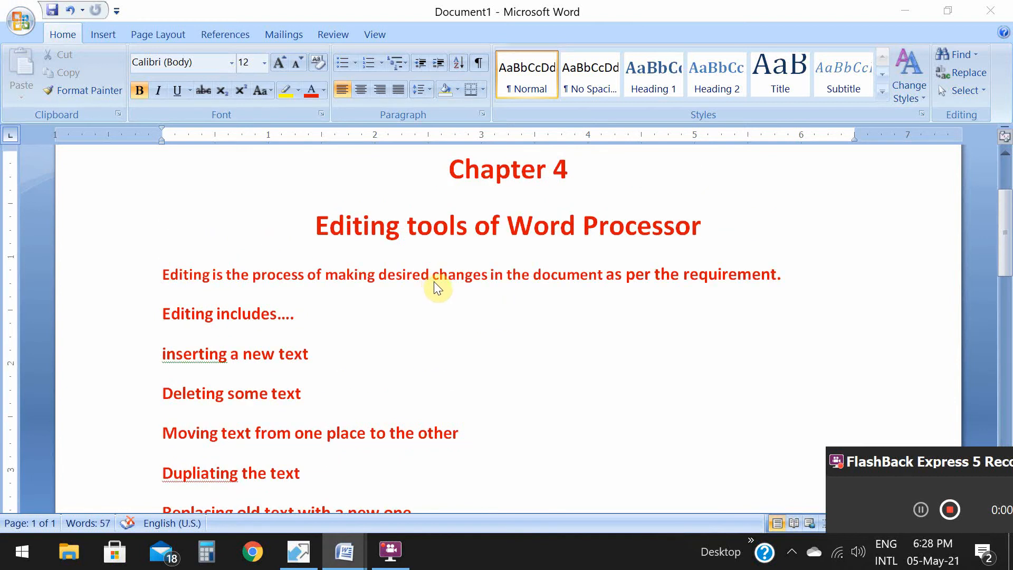
{"action": "mouse_move", "coordinate": [314, 298]}
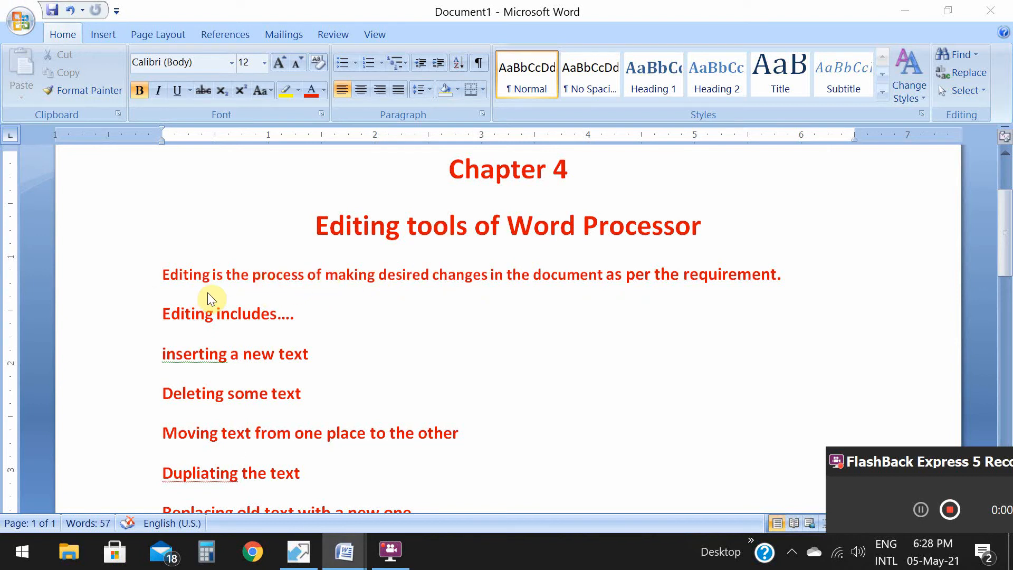
{"action": "mouse_move", "coordinate": [365, 313]}
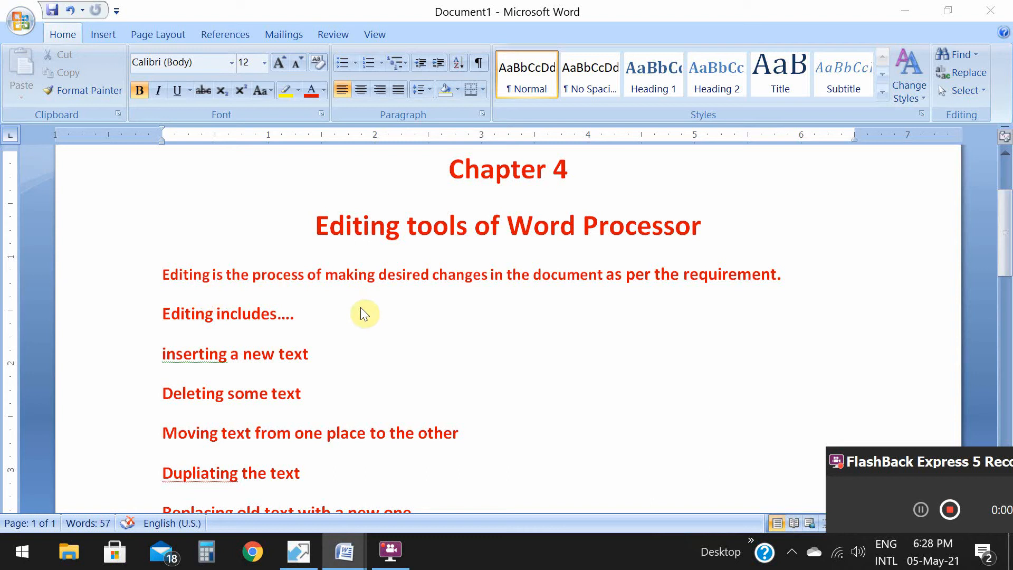
{"action": "mouse_move", "coordinate": [390, 323]}
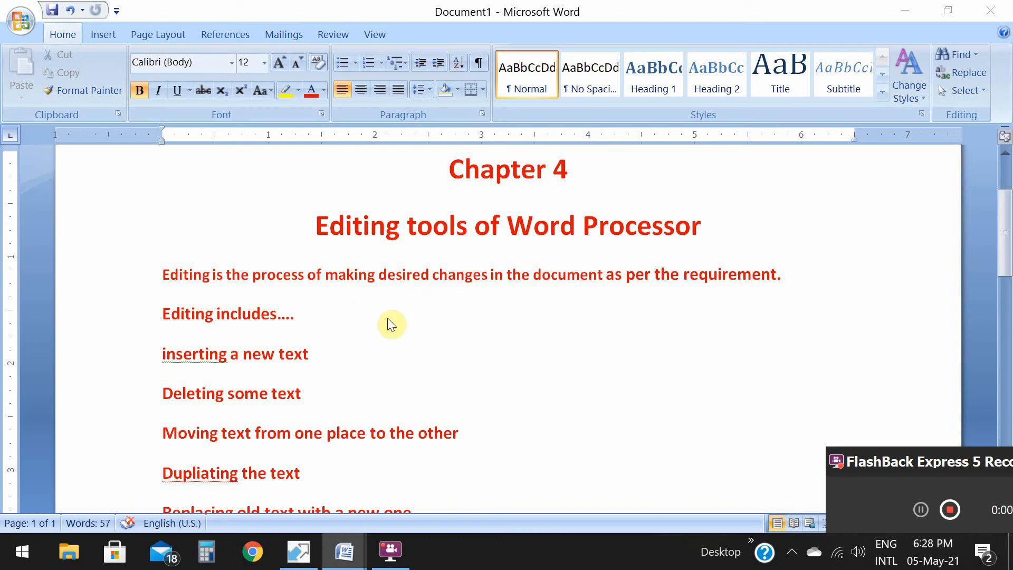
{"action": "mouse_move", "coordinate": [341, 321]}
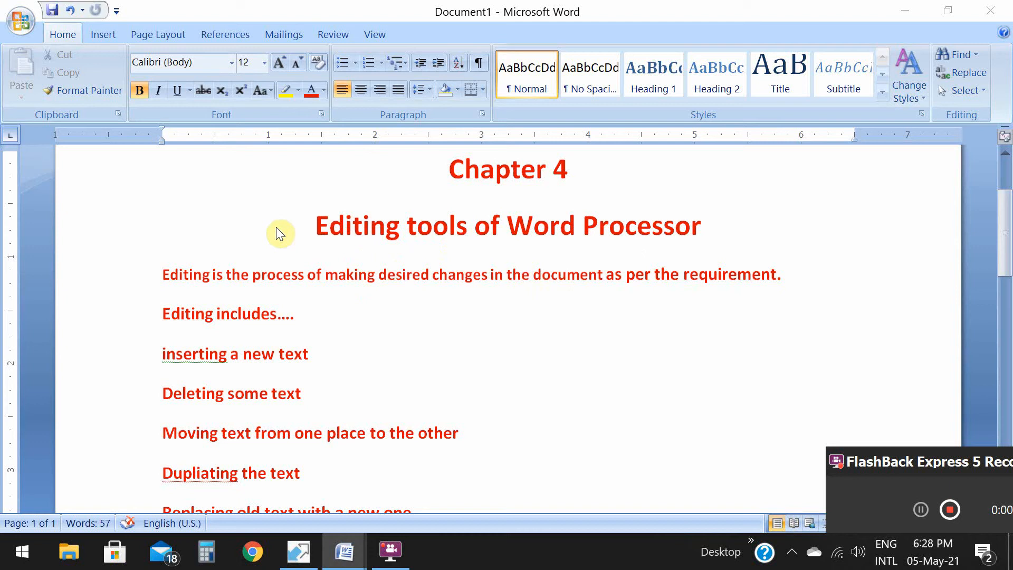
{"action": "mouse_move", "coordinate": [223, 362]}
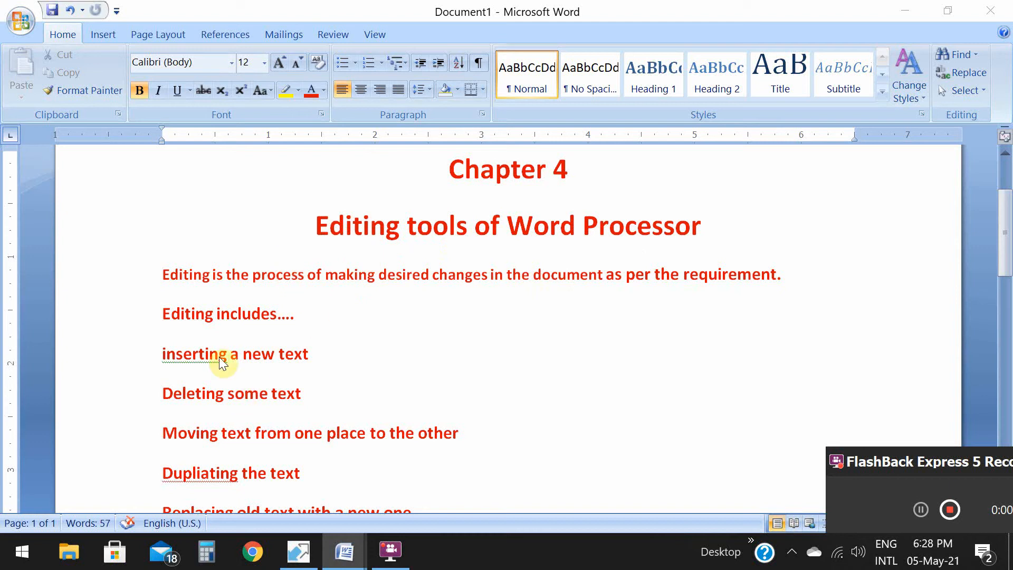
{"action": "mouse_move", "coordinate": [285, 411]}
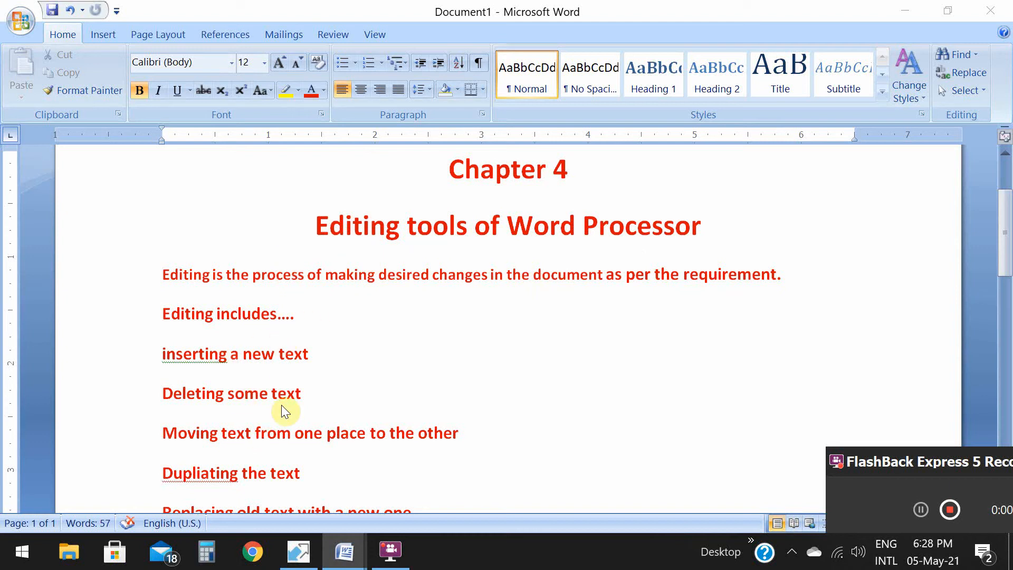
{"action": "mouse_move", "coordinate": [251, 463]}
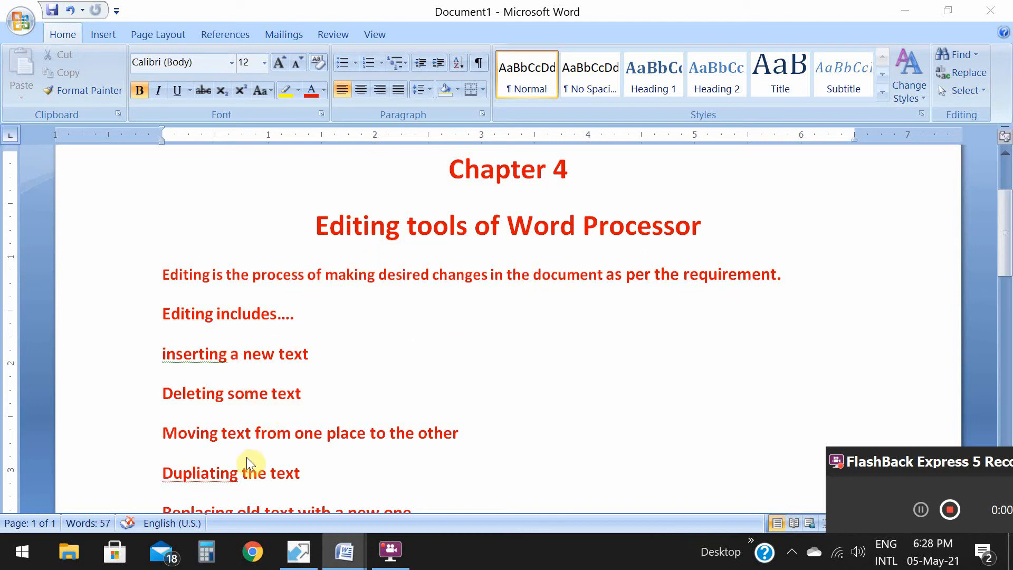
{"action": "mouse_move", "coordinate": [370, 444]}
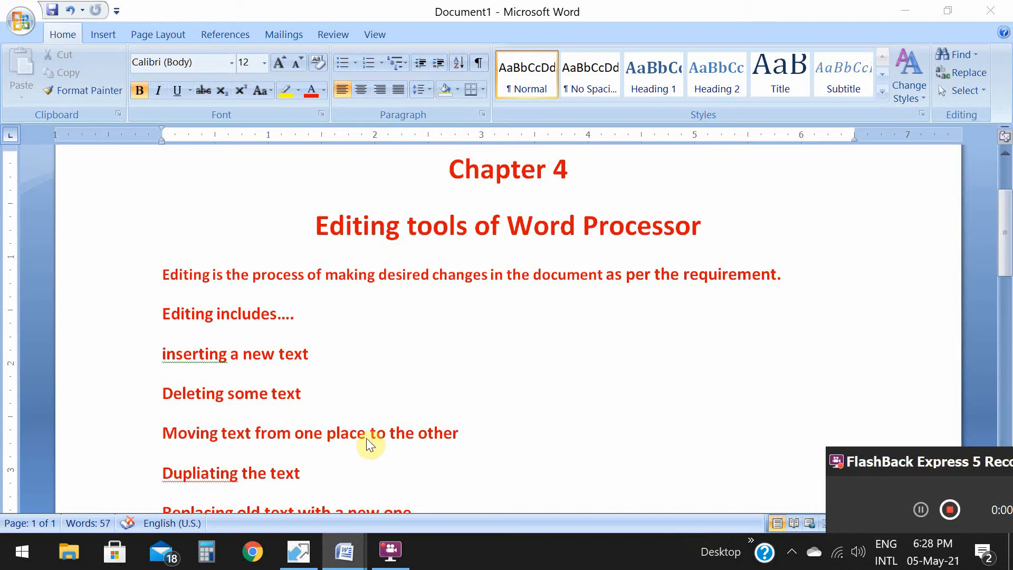
Browse the ribbon tabs and land on Insert to reach the header and footer tools.
{"action": "scroll", "scroll_direction": "down", "scroll_amount": 3}
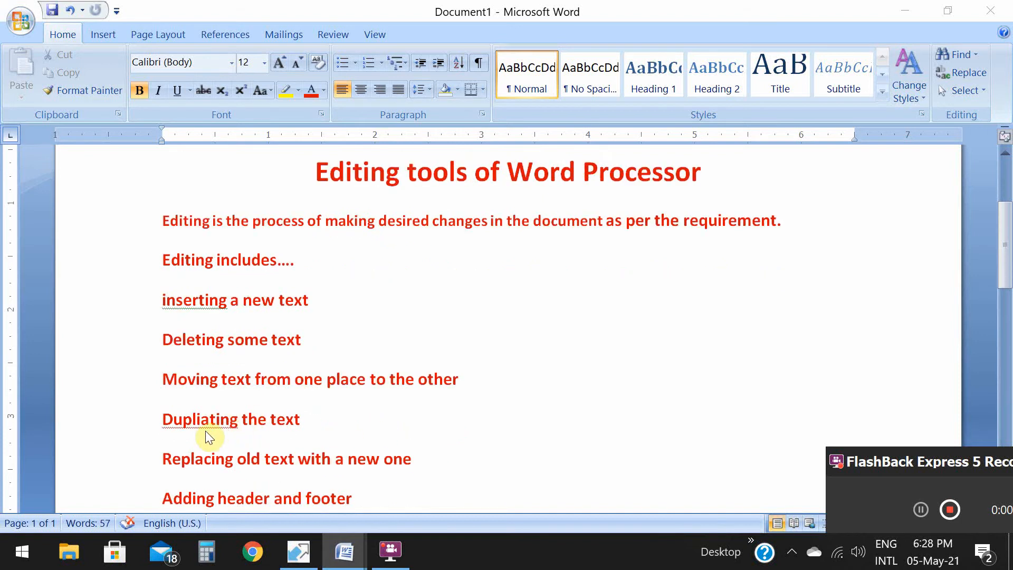
{"action": "mouse_move", "coordinate": [301, 433]}
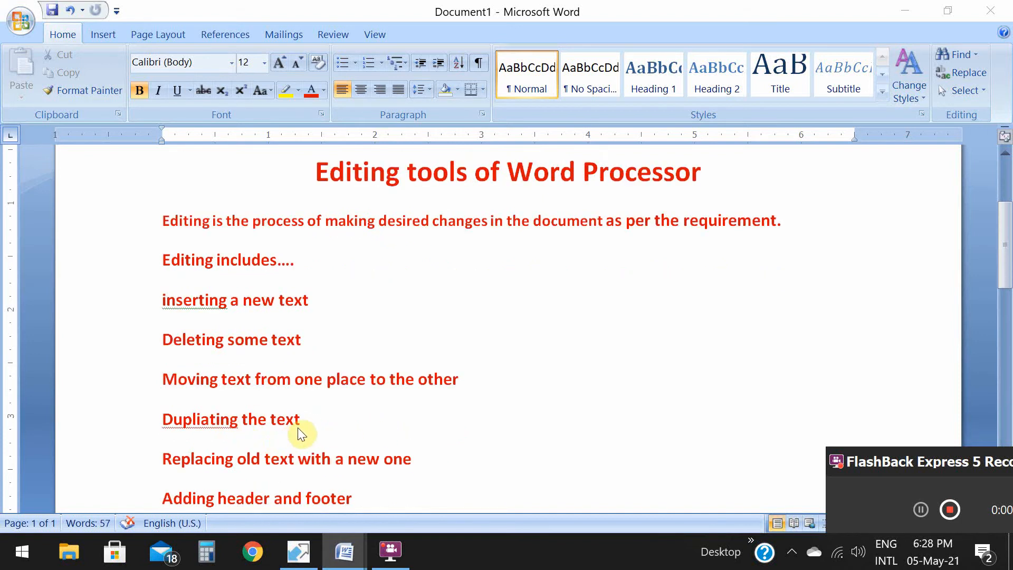
{"action": "mouse_move", "coordinate": [301, 446]}
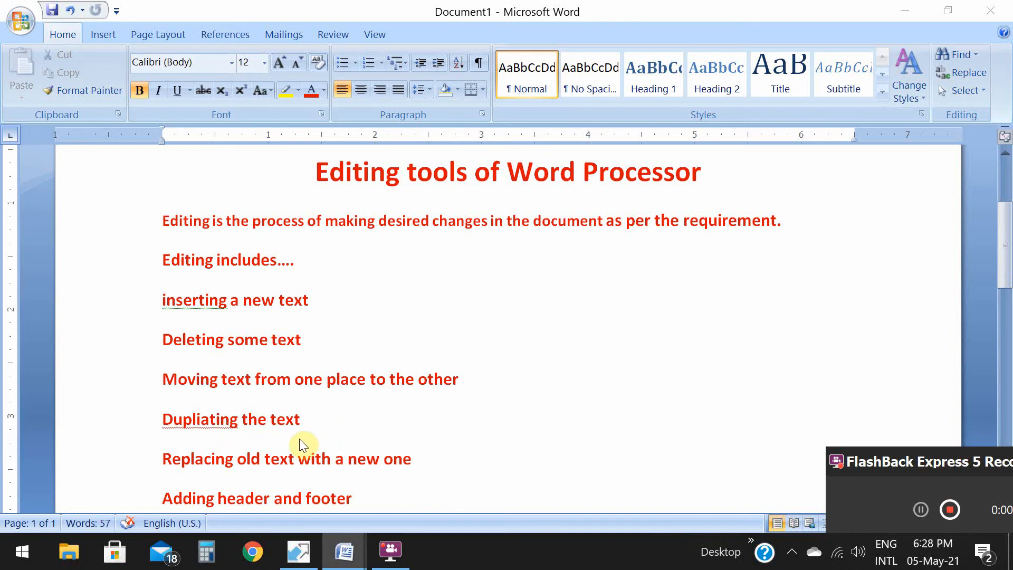
{"action": "mouse_move", "coordinate": [235, 471]}
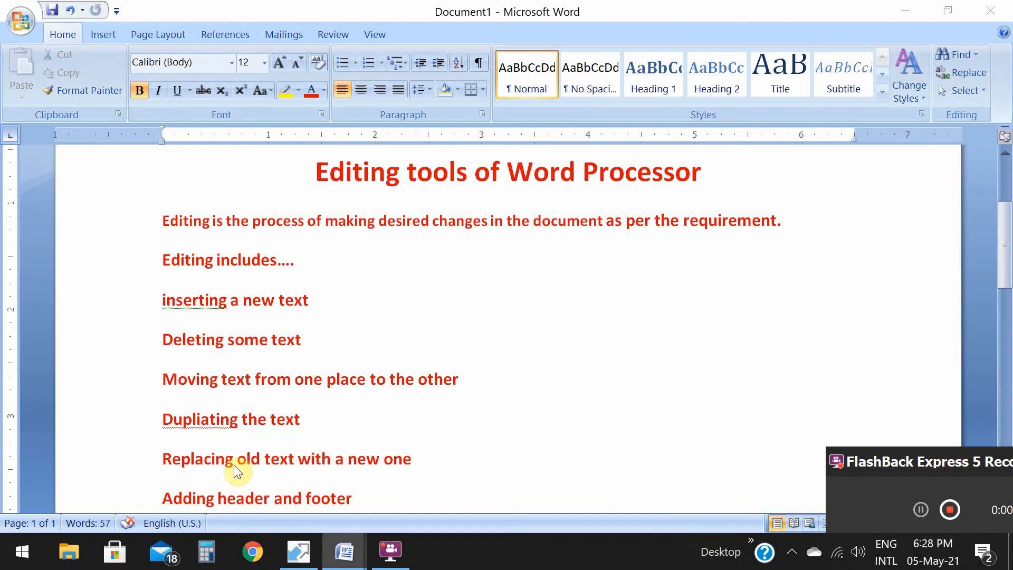
{"action": "mouse_move", "coordinate": [428, 437]}
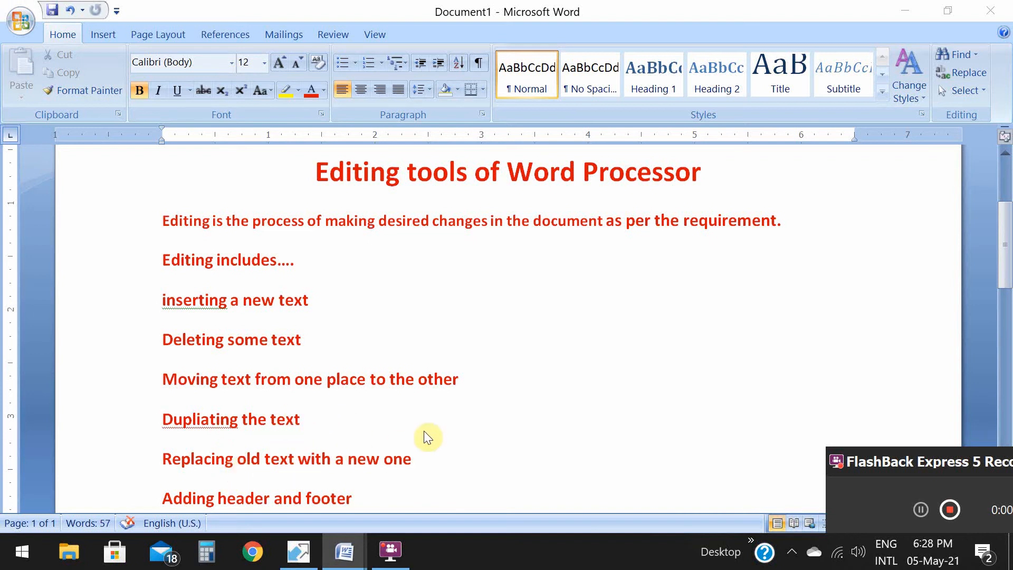
{"action": "scroll", "scroll_direction": "down", "scroll_amount": 3}
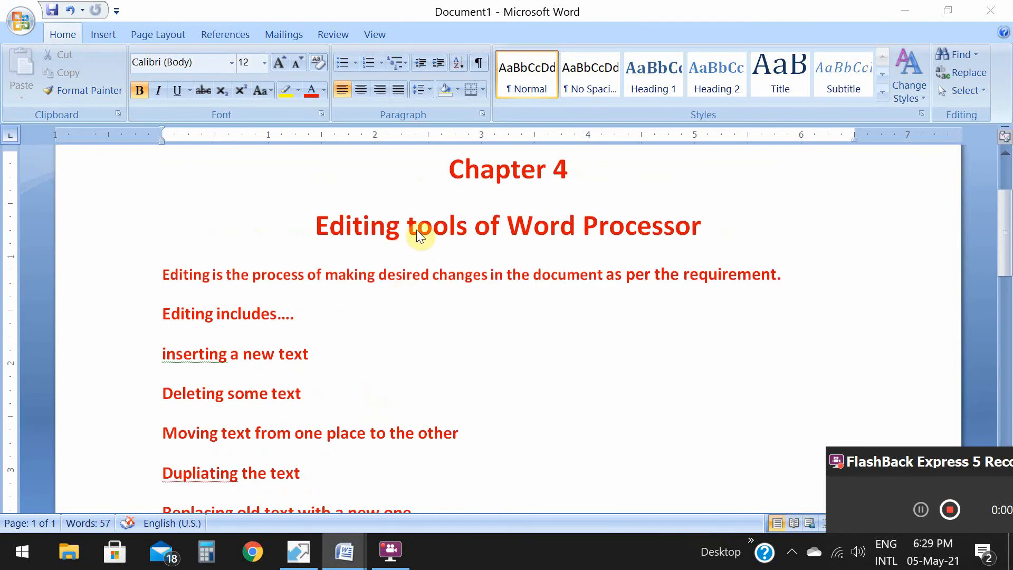
{"action": "mouse_move", "coordinate": [257, 353]}
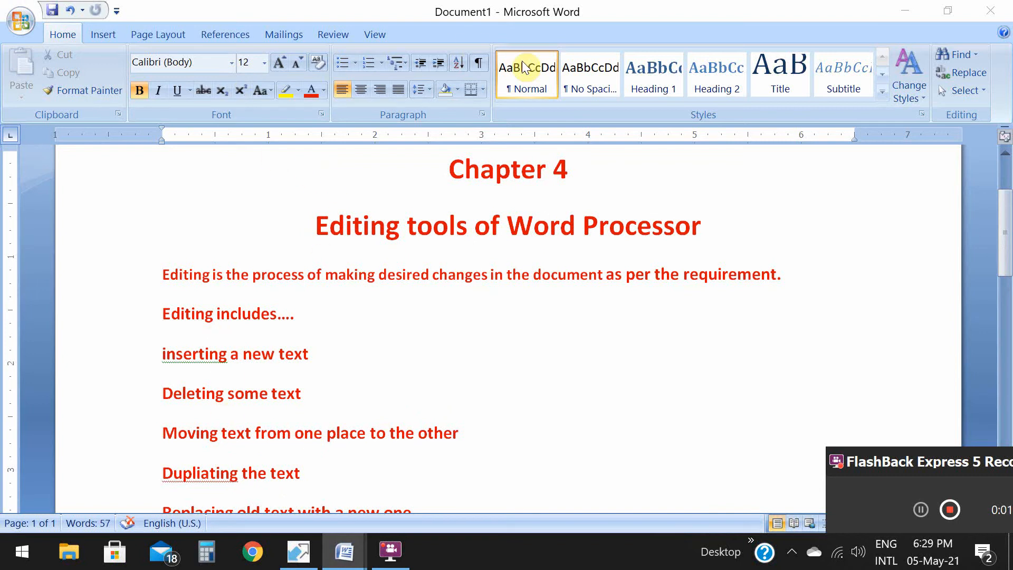
{"action": "scroll", "scroll_direction": "down", "scroll_amount": 3}
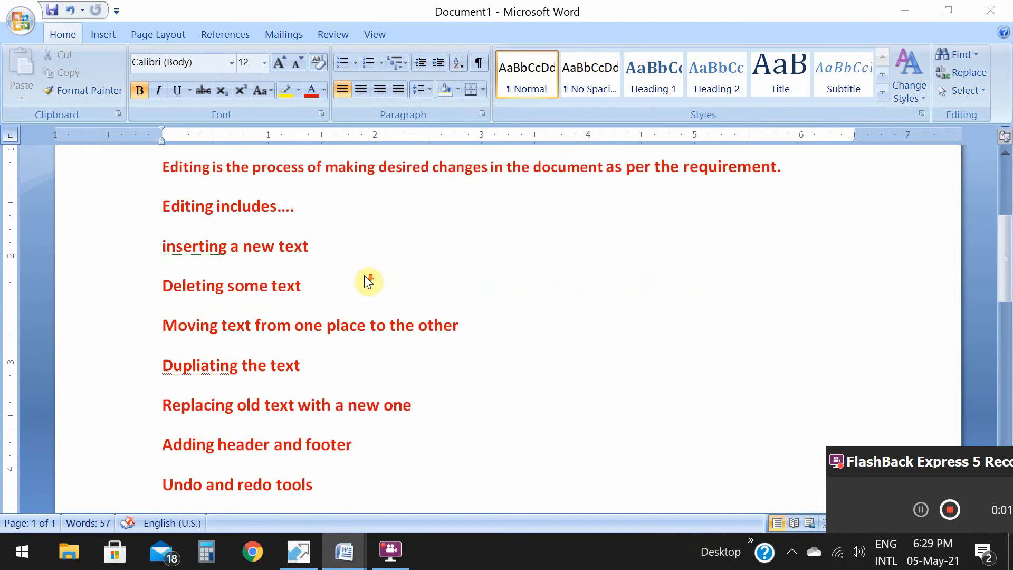
{"action": "mouse_move", "coordinate": [292, 344]}
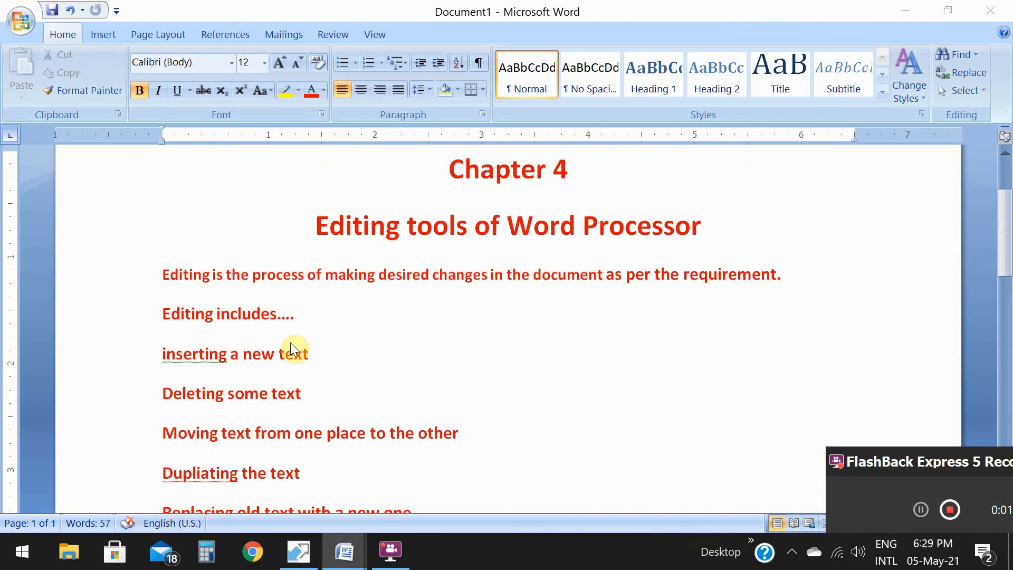
{"action": "mouse_move", "coordinate": [249, 319]}
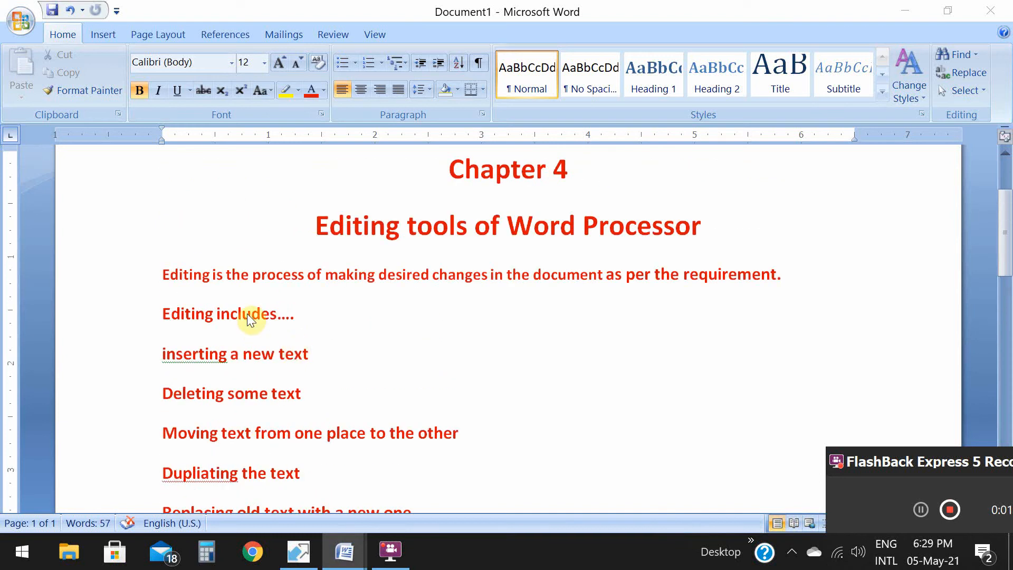
{"action": "mouse_move", "coordinate": [312, 353]}
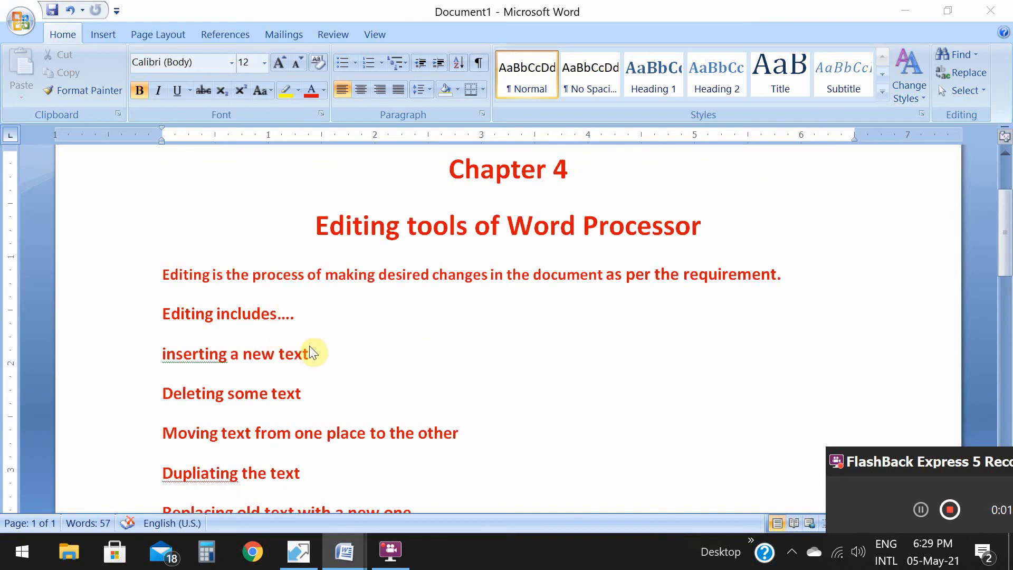
{"action": "mouse_move", "coordinate": [195, 228]}
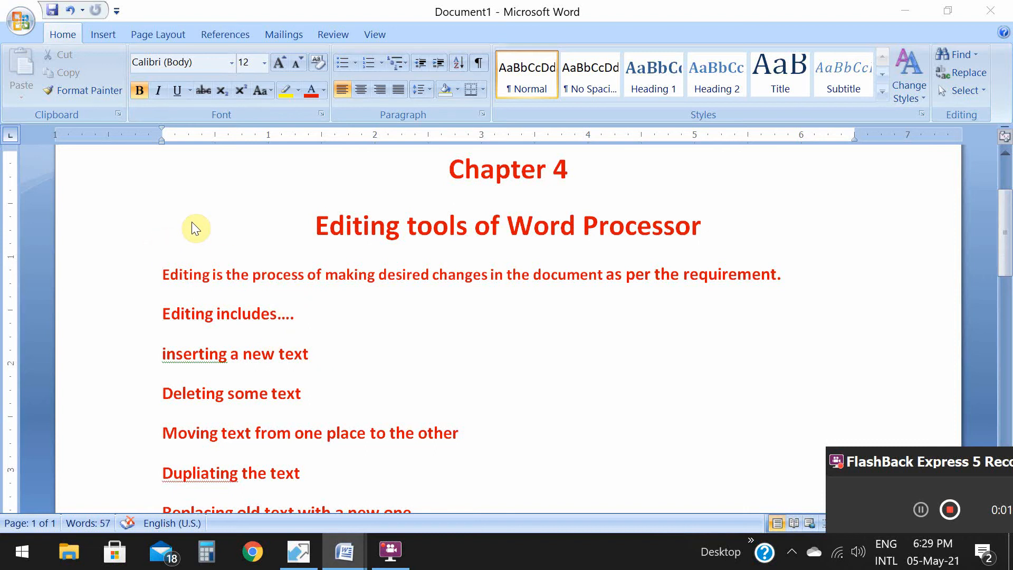
{"action": "mouse_move", "coordinate": [565, 196]}
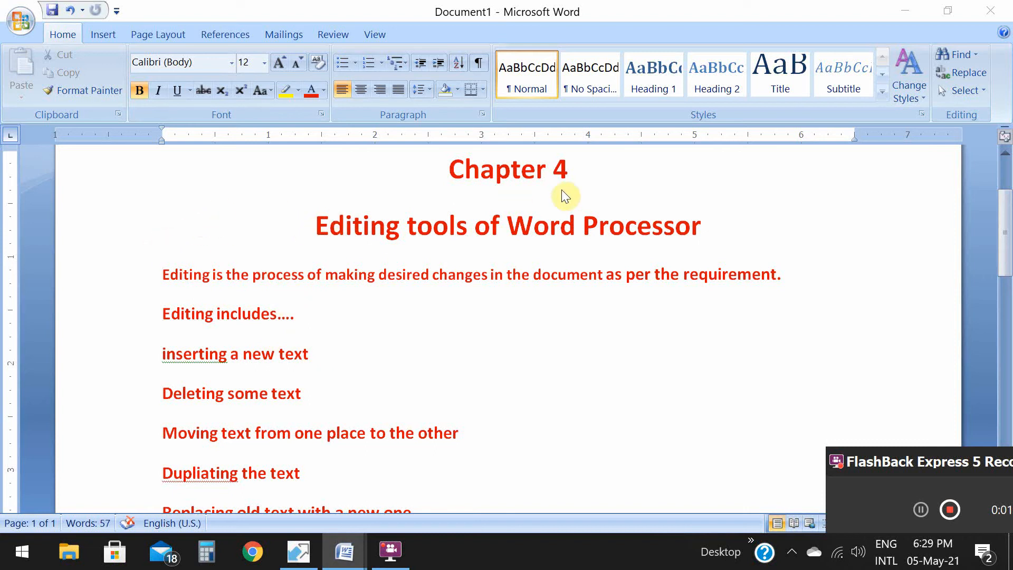
{"action": "mouse_move", "coordinate": [206, 219]}
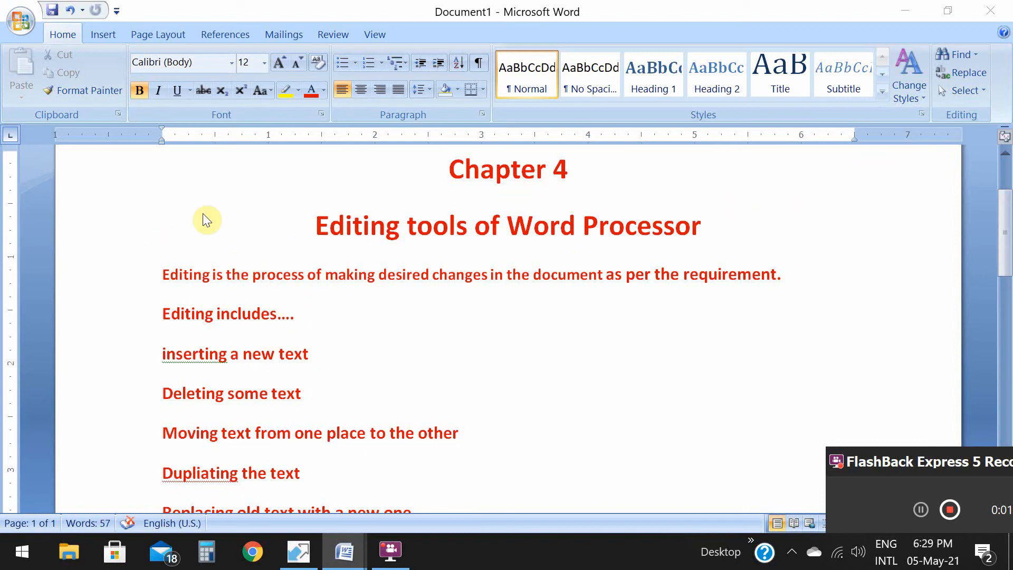
{"action": "mouse_move", "coordinate": [267, 262]}
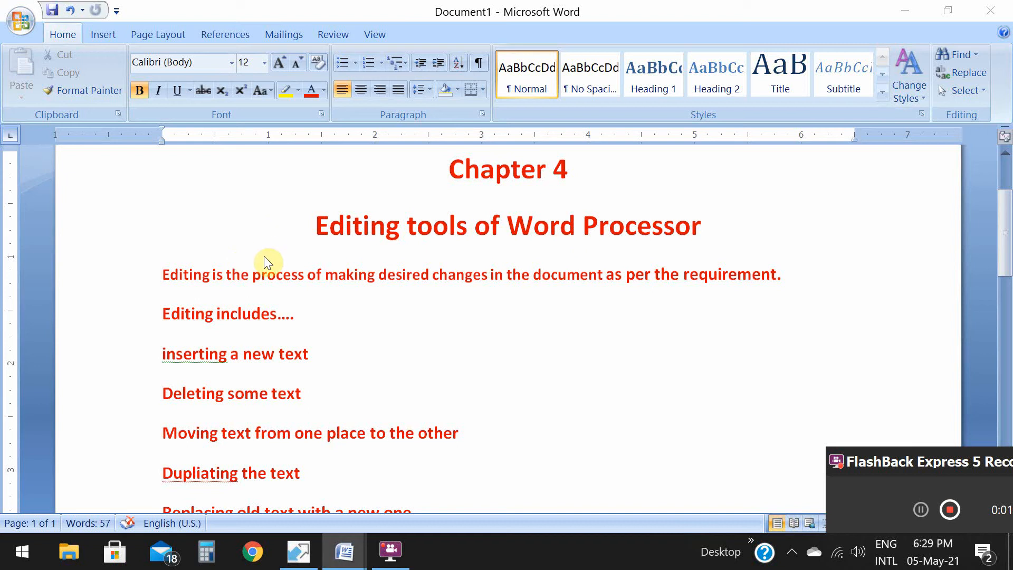
{"action": "mouse_move", "coordinate": [111, 58]}
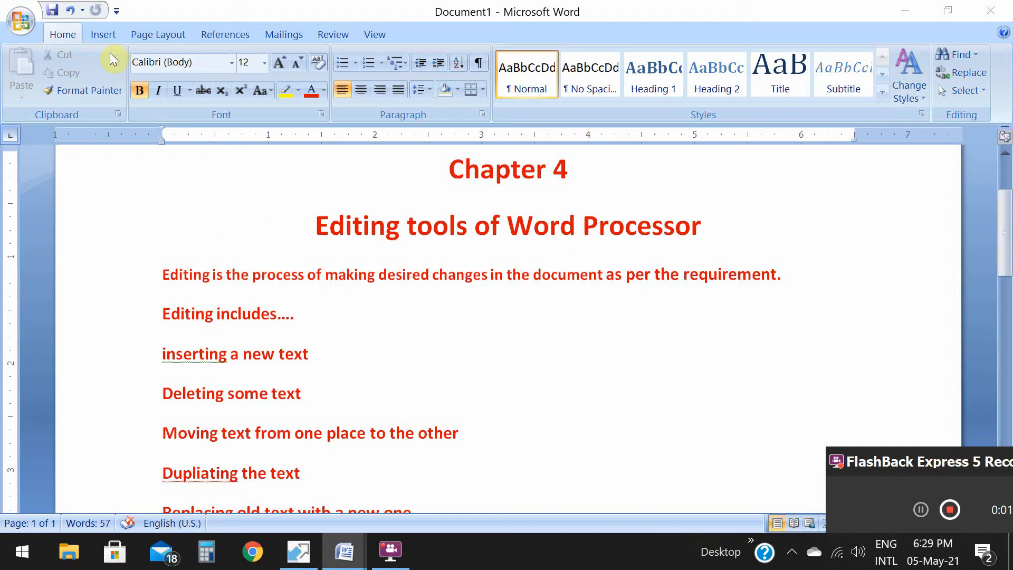
{"action": "mouse_move", "coordinate": [149, 88]}
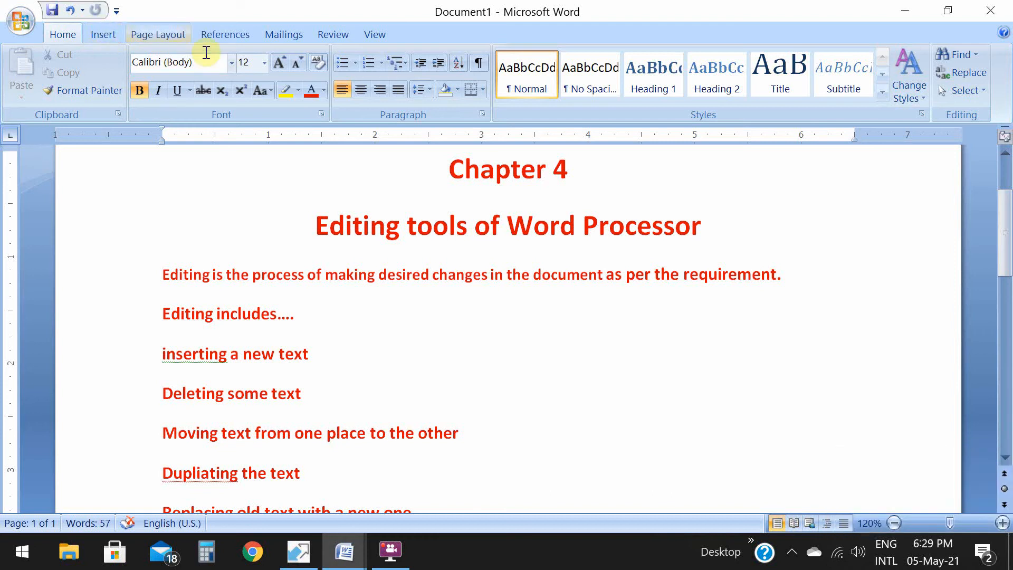
{"action": "left_click", "coordinate": [158, 34]}
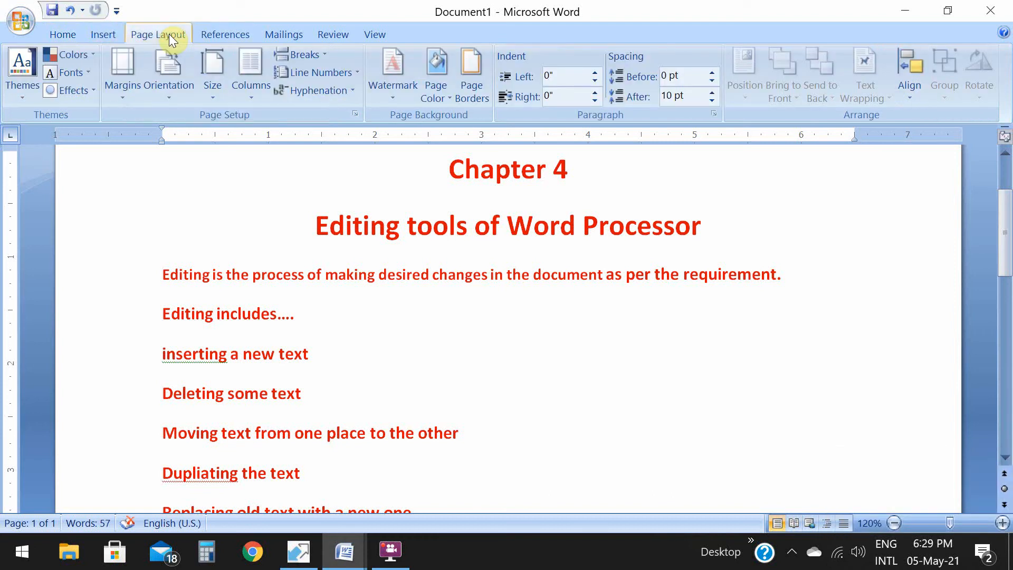
{"action": "mouse_move", "coordinate": [310, 31]}
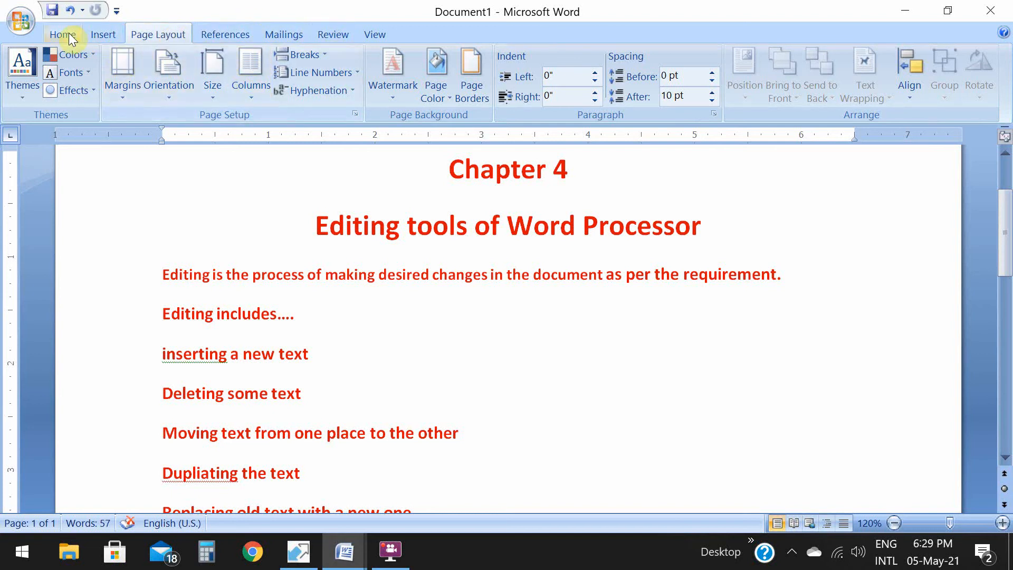
{"action": "left_click", "coordinate": [62, 34]}
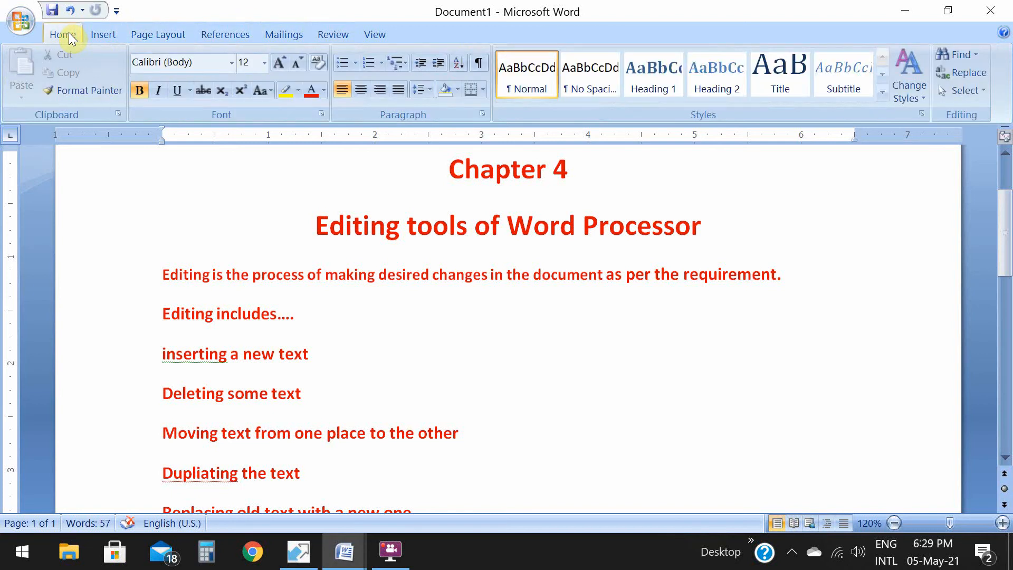
{"action": "mouse_move", "coordinate": [111, 192]}
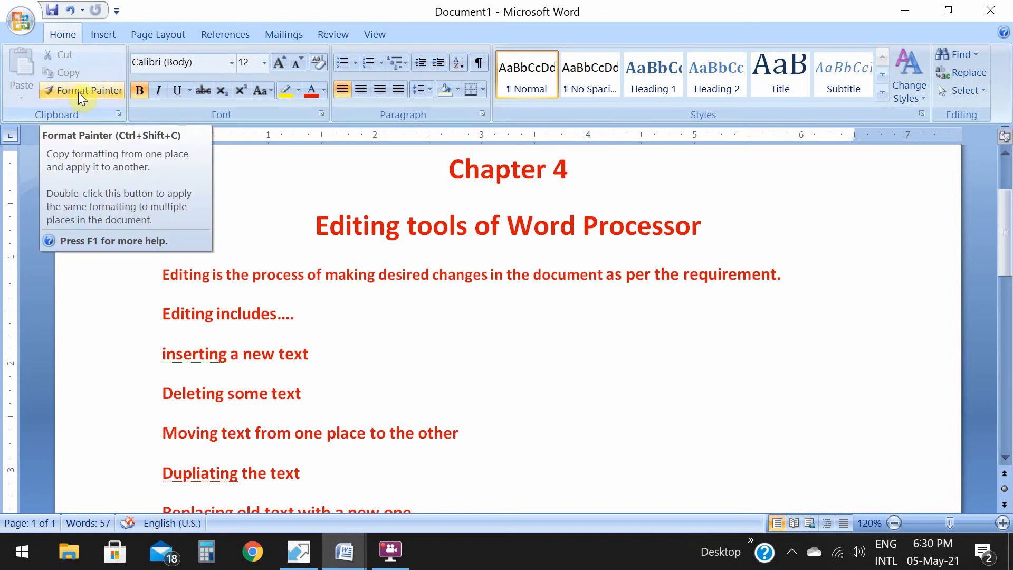
{"action": "mouse_move", "coordinate": [77, 98]}
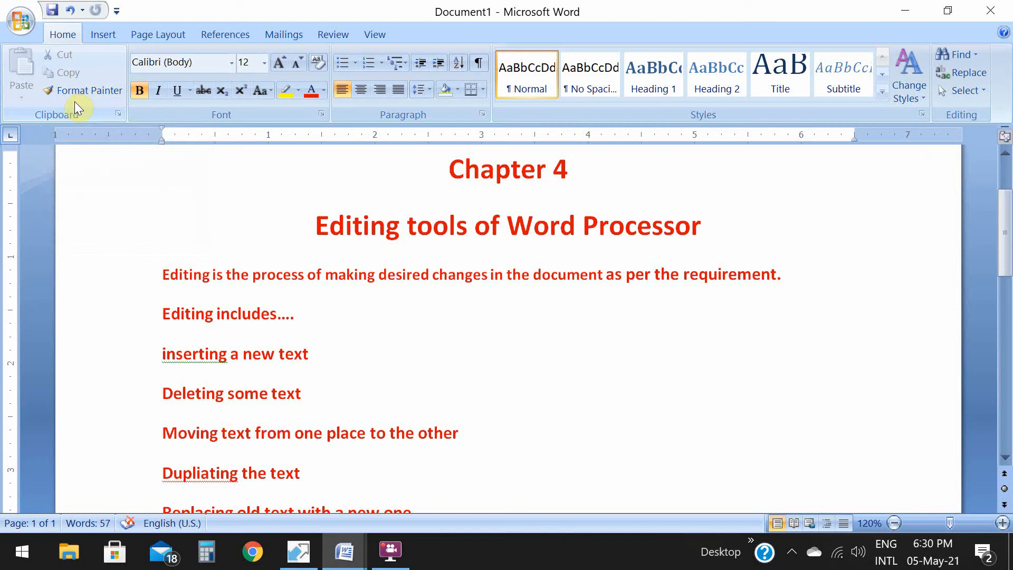
{"action": "left_click", "coordinate": [102, 34]}
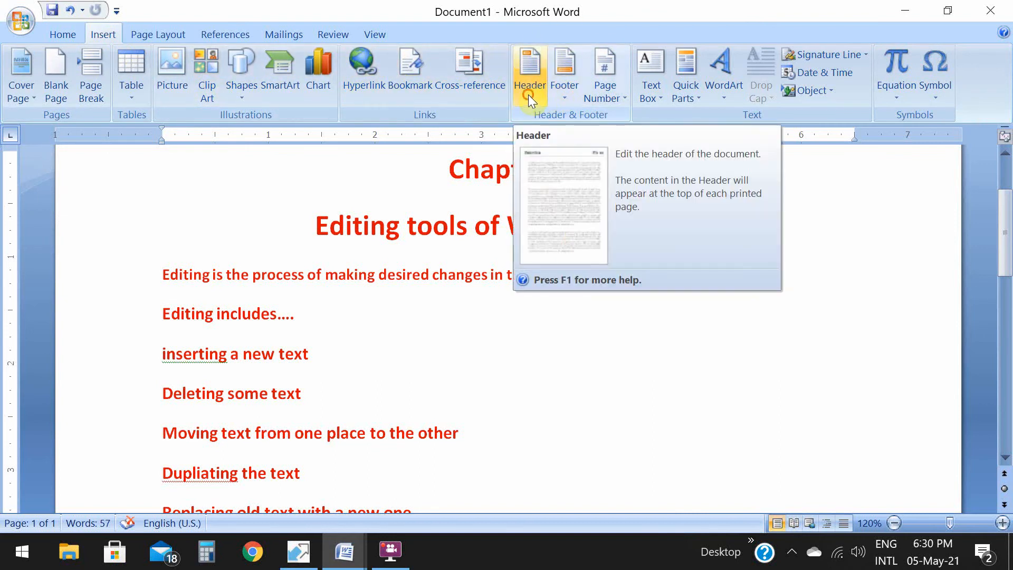
Add a page header reading 'Rockvale academy' above the Chapter 4 title.
{"action": "left_click", "coordinate": [529, 71]}
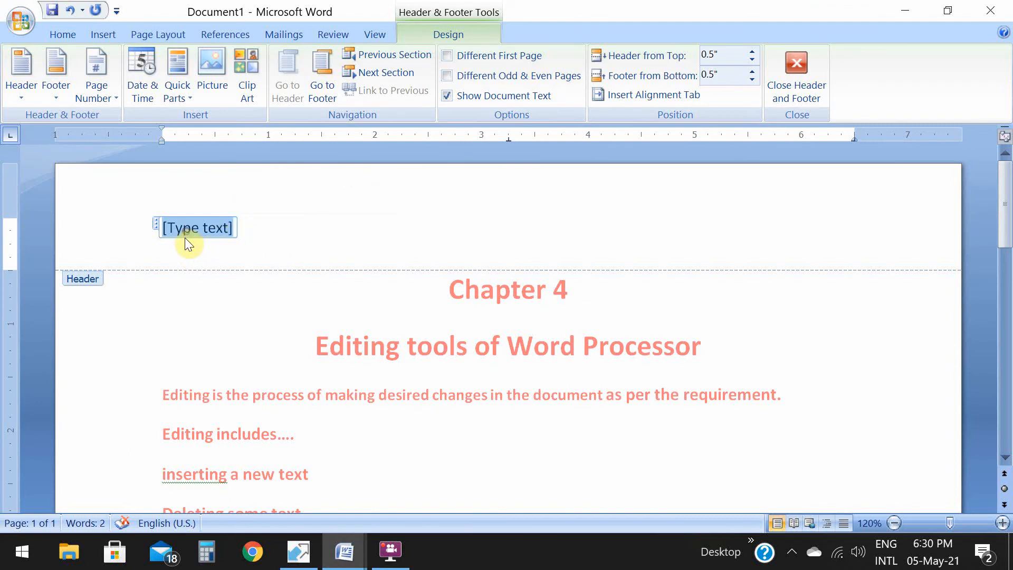
{"action": "mouse_move", "coordinate": [185, 244]}
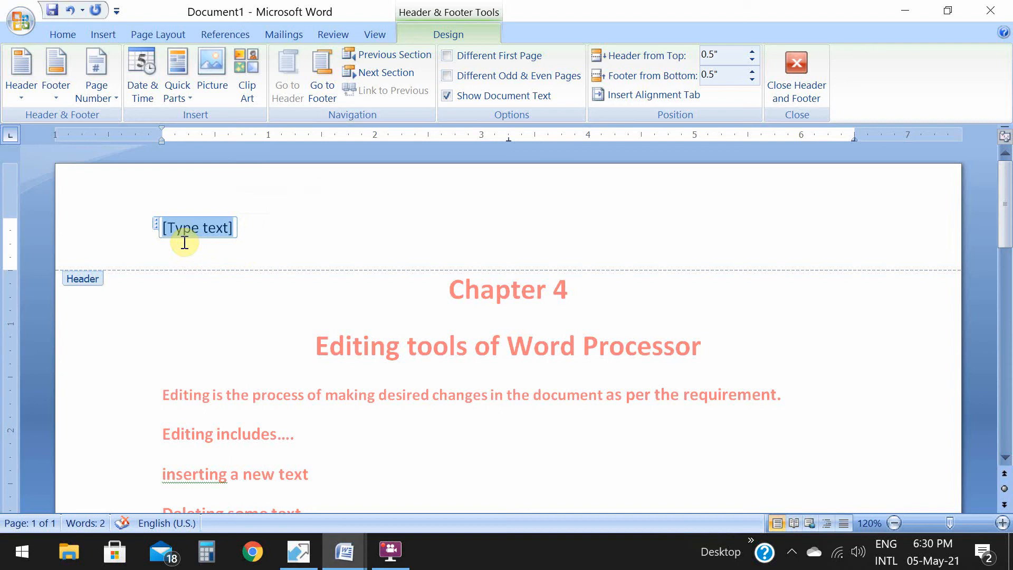
{"action": "type", "text": "Roc"}
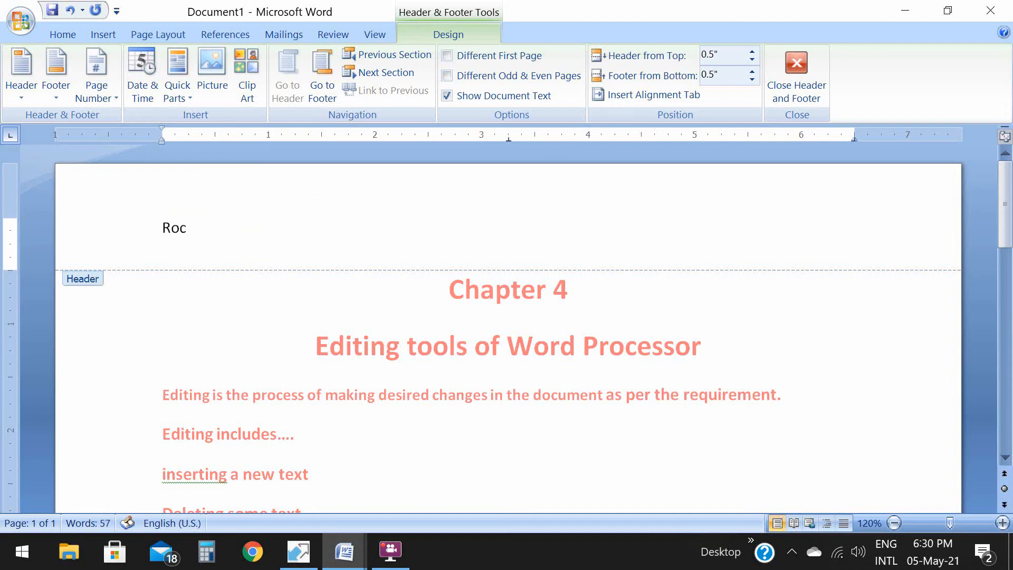
{"action": "type", "text": "kvale"}
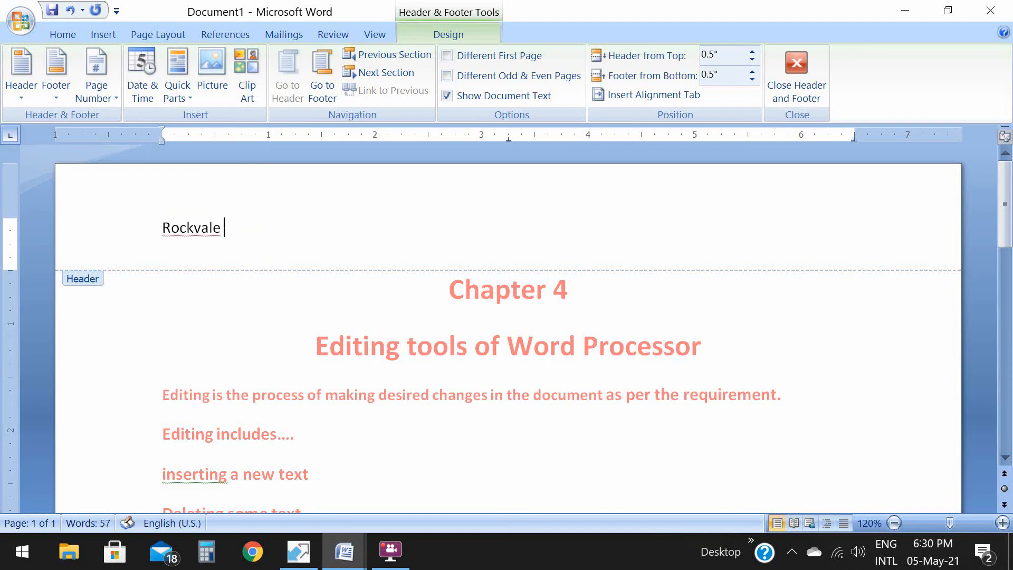
{"action": "type", "text": "academy"}
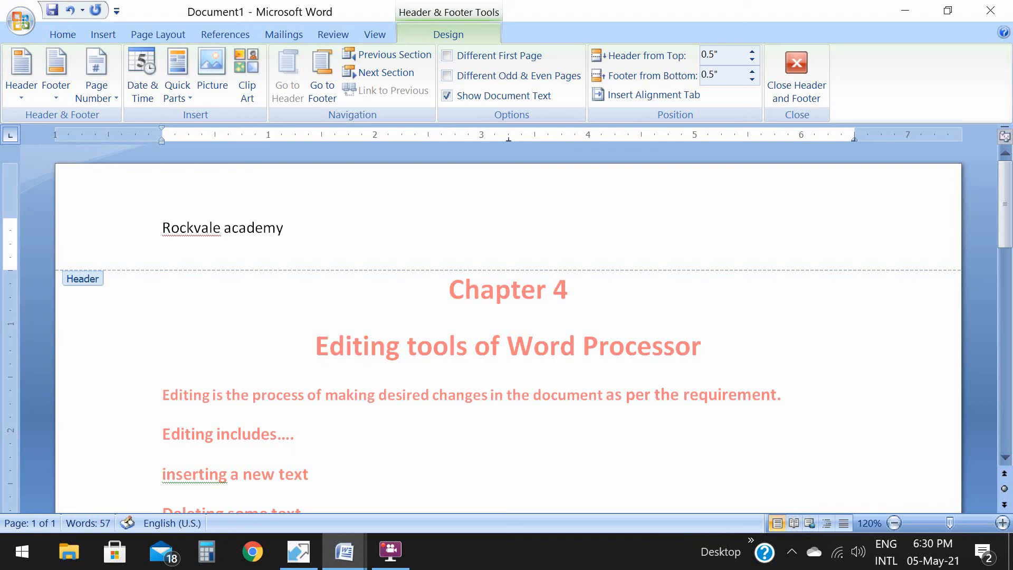
{"action": "mouse_move", "coordinate": [218, 287]}
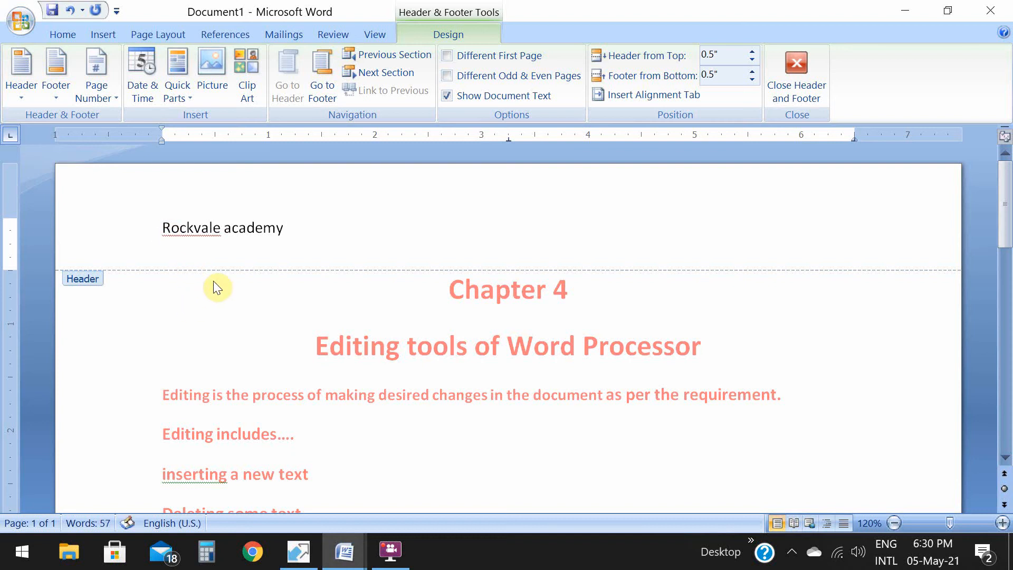
{"action": "mouse_move", "coordinate": [392, 244]}
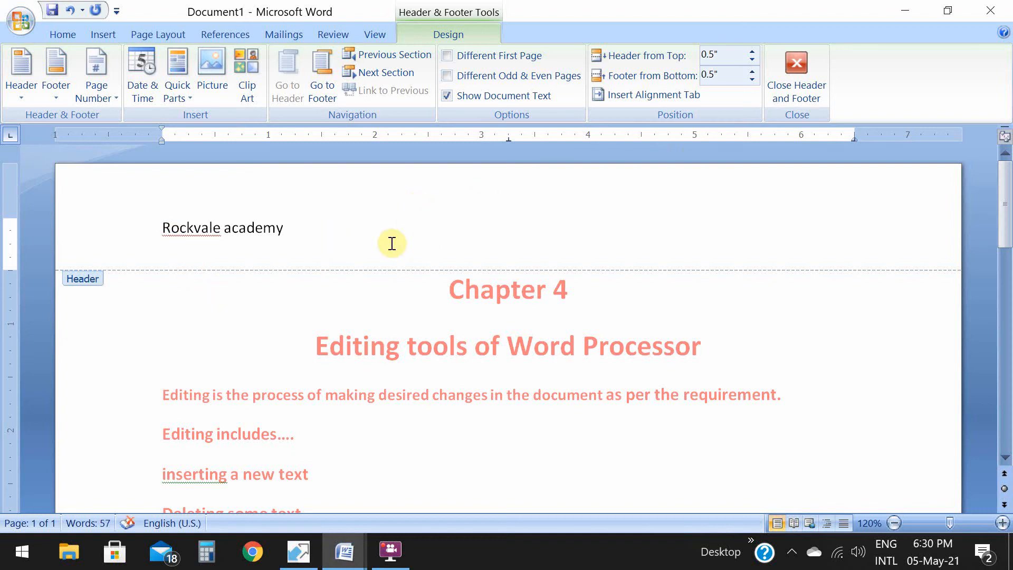
{"action": "mouse_move", "coordinate": [796, 74]}
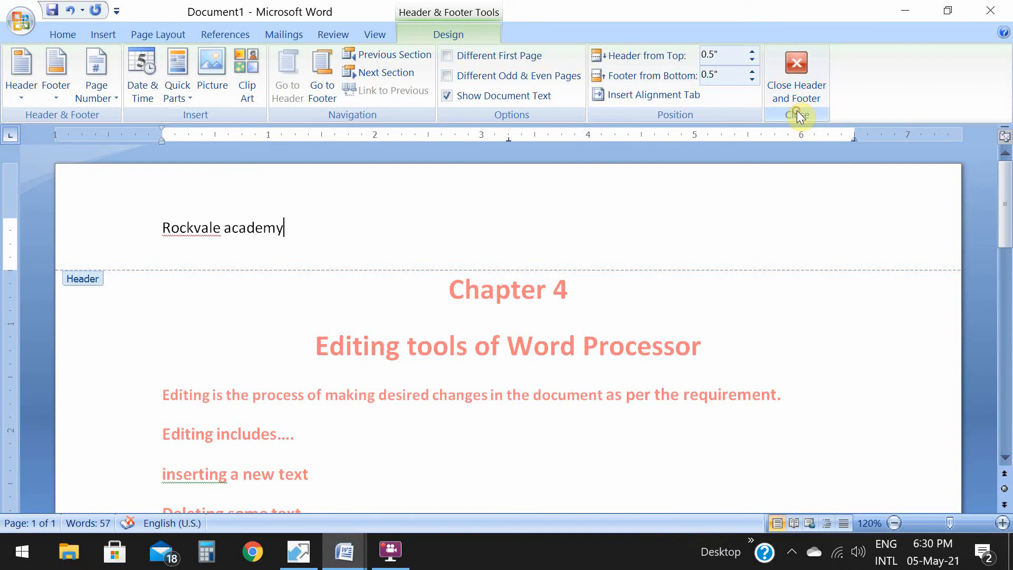
Close header editing and scroll the body down to the 'Undo and redo tools' bullet.
{"action": "left_click", "coordinate": [796, 77]}
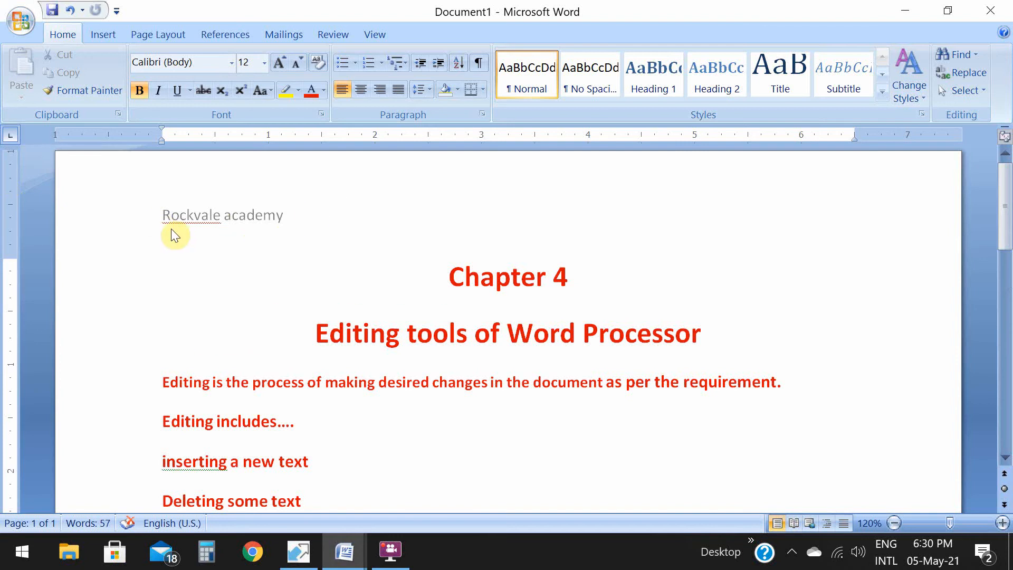
{"action": "mouse_move", "coordinate": [163, 234]}
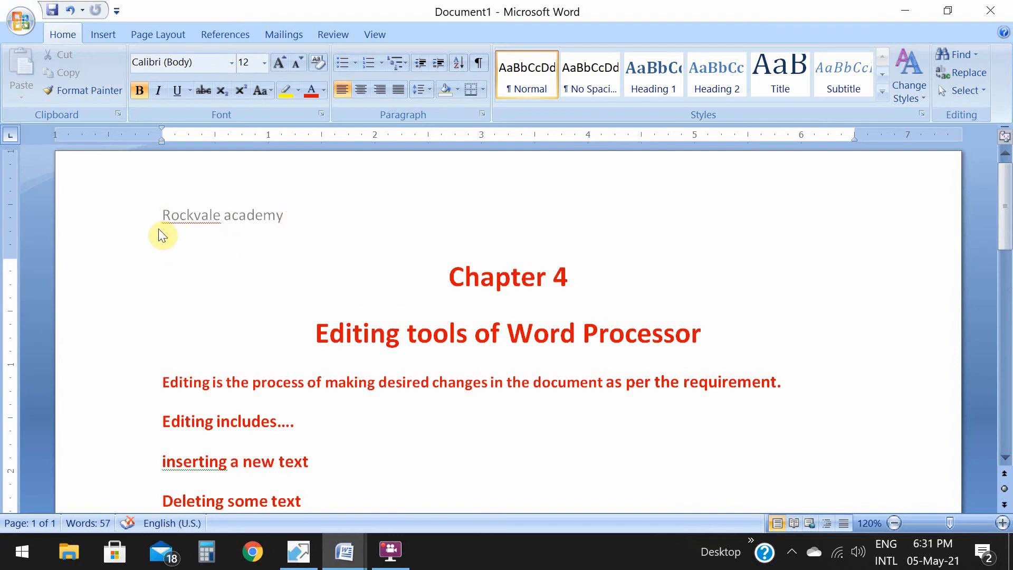
{"action": "mouse_move", "coordinate": [336, 295]}
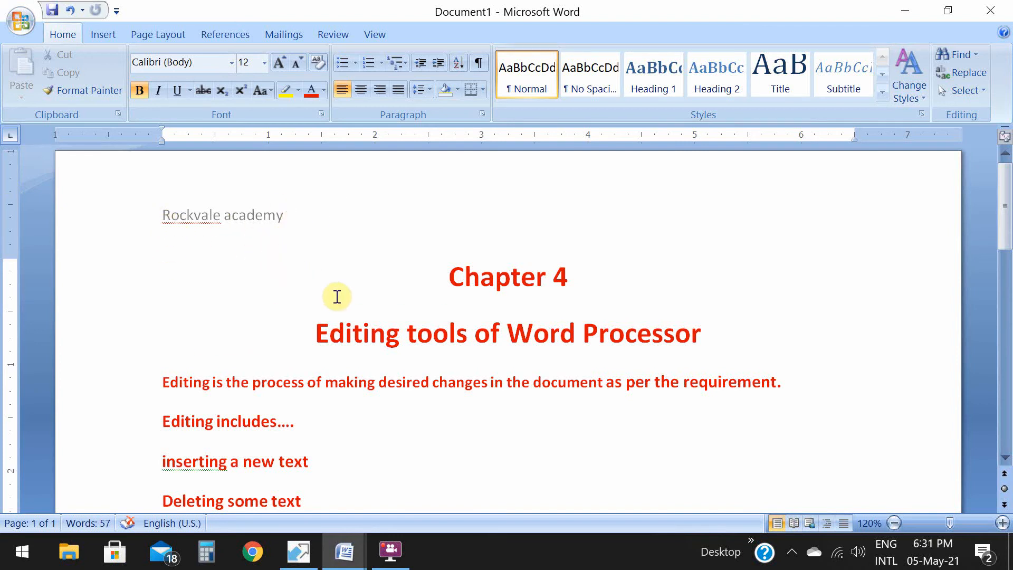
{"action": "scroll", "scroll_direction": "down", "scroll_amount": 3}
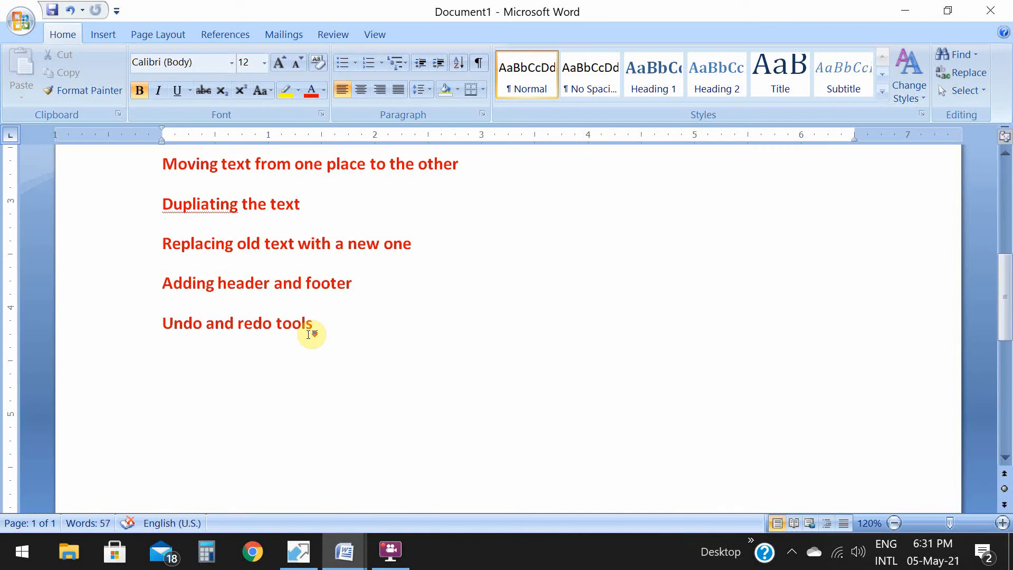
{"action": "scroll", "scroll_direction": "down", "scroll_amount": 3}
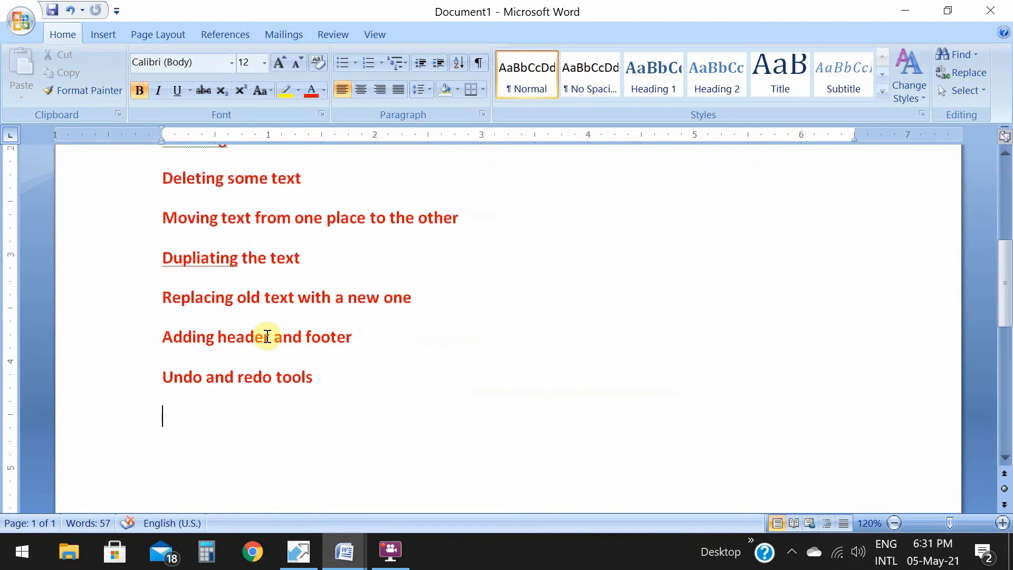
{"action": "mouse_move", "coordinate": [230, 429]}
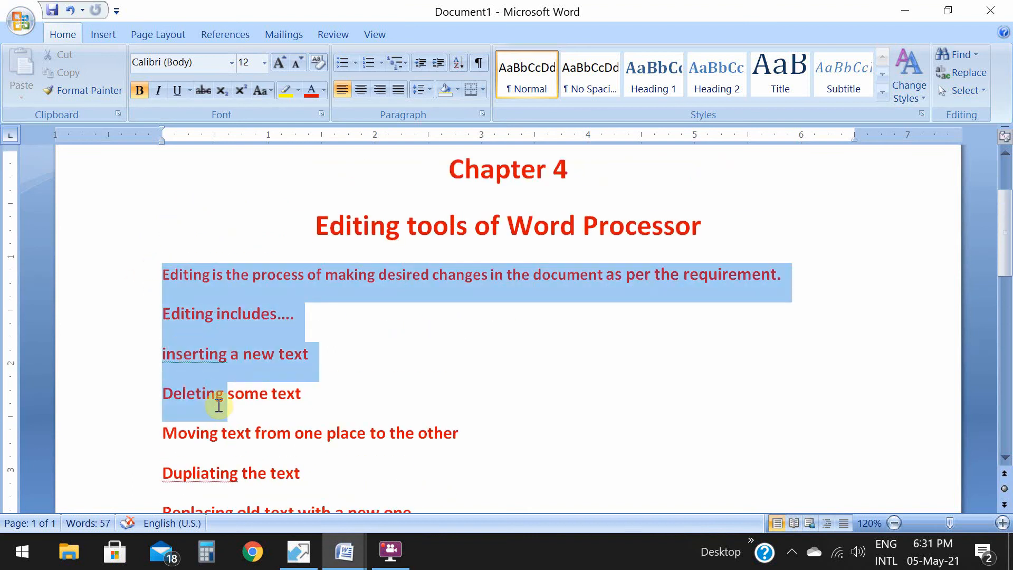
{"action": "scroll", "scroll_direction": "down", "scroll_amount": 3}
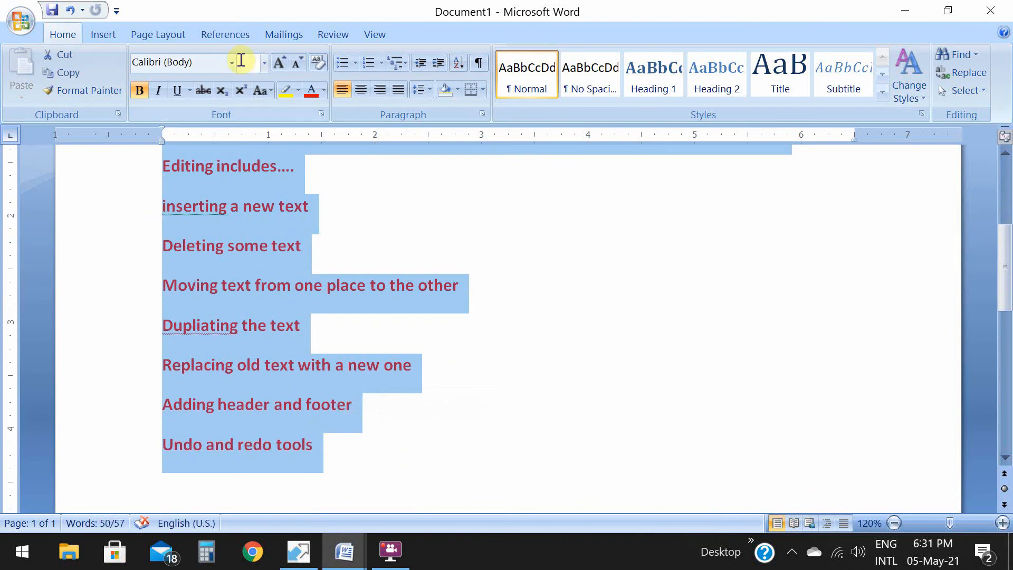
{"action": "left_click", "coordinate": [157, 34]}
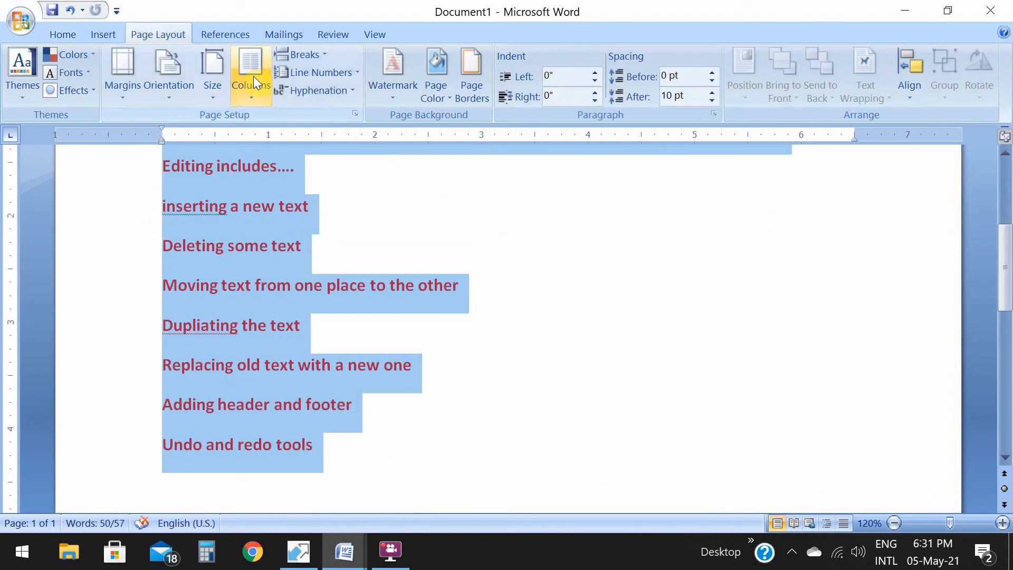
{"action": "left_click", "coordinate": [251, 71]}
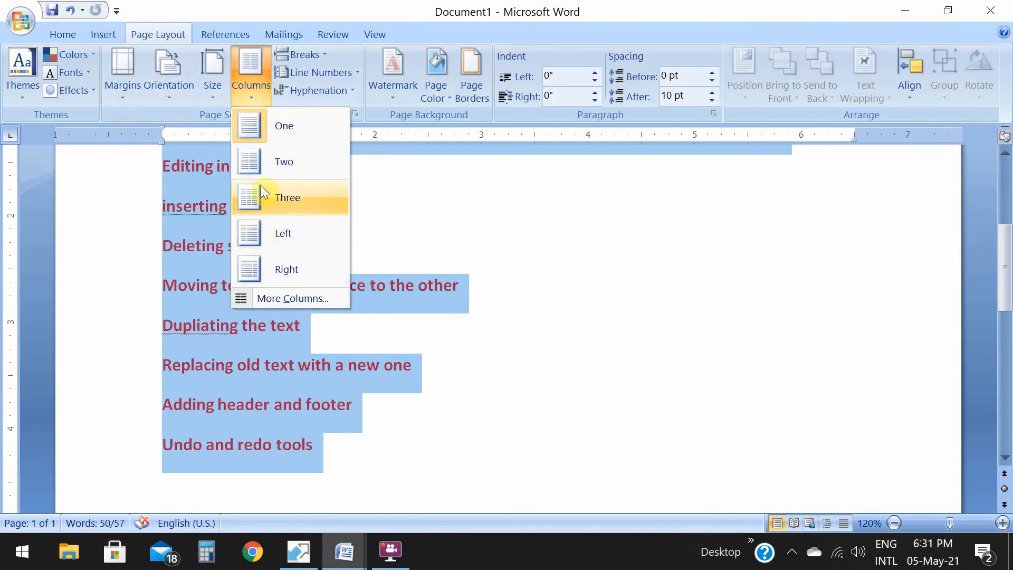
{"action": "left_click", "coordinate": [283, 162]}
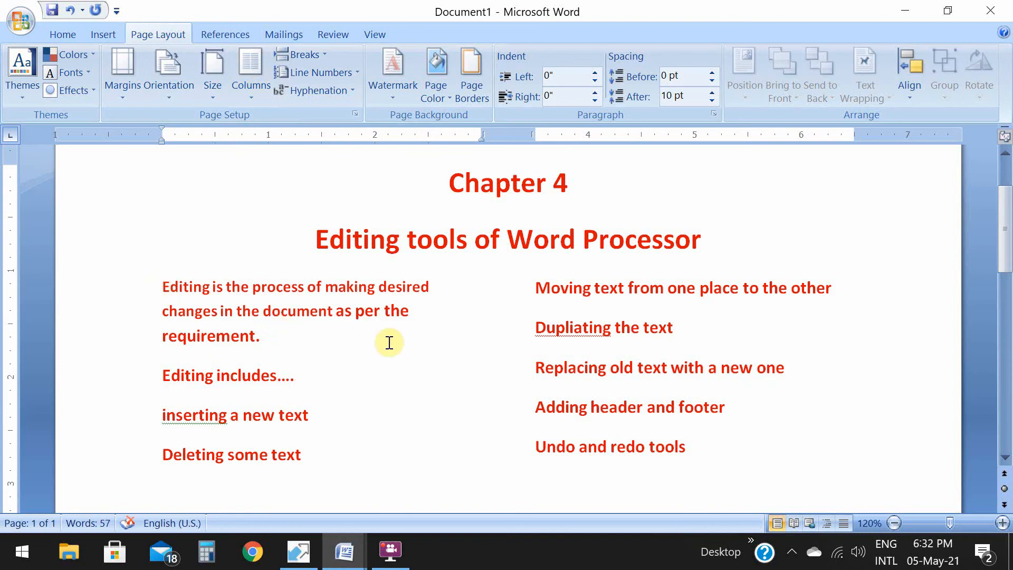
{"action": "mouse_move", "coordinate": [826, 278]}
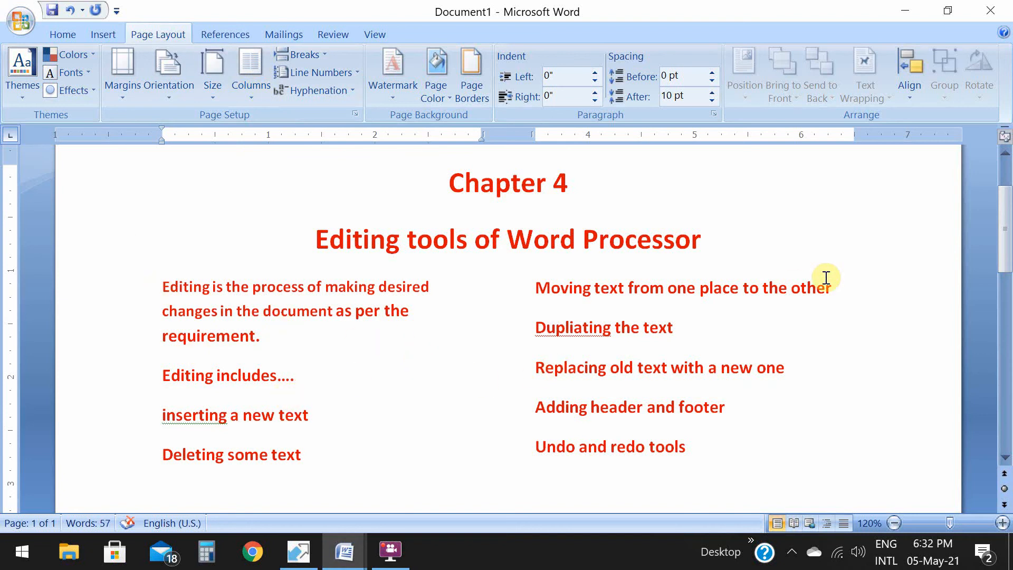
{"action": "left_click", "coordinate": [295, 376]}
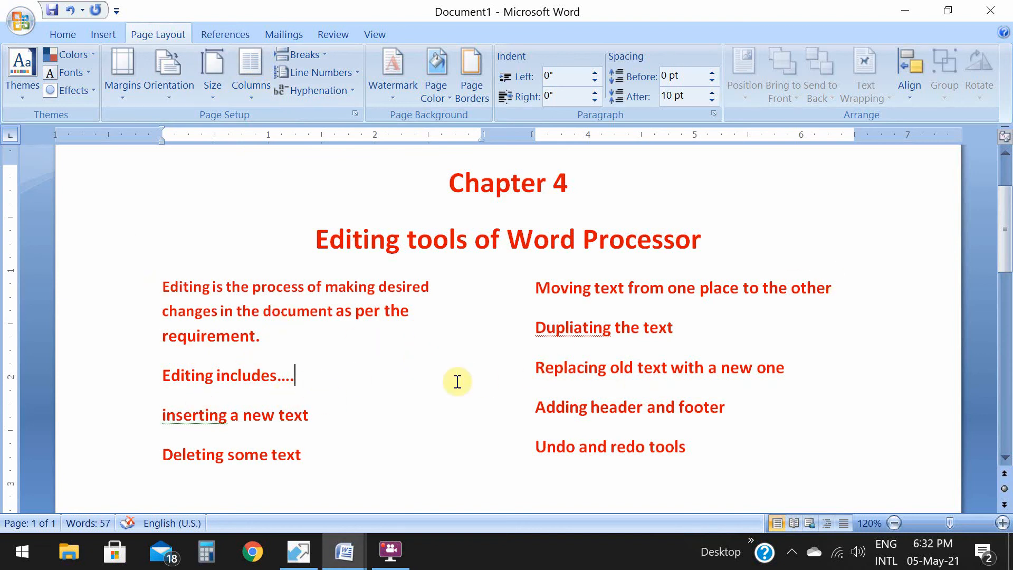
{"action": "mouse_move", "coordinate": [175, 375]}
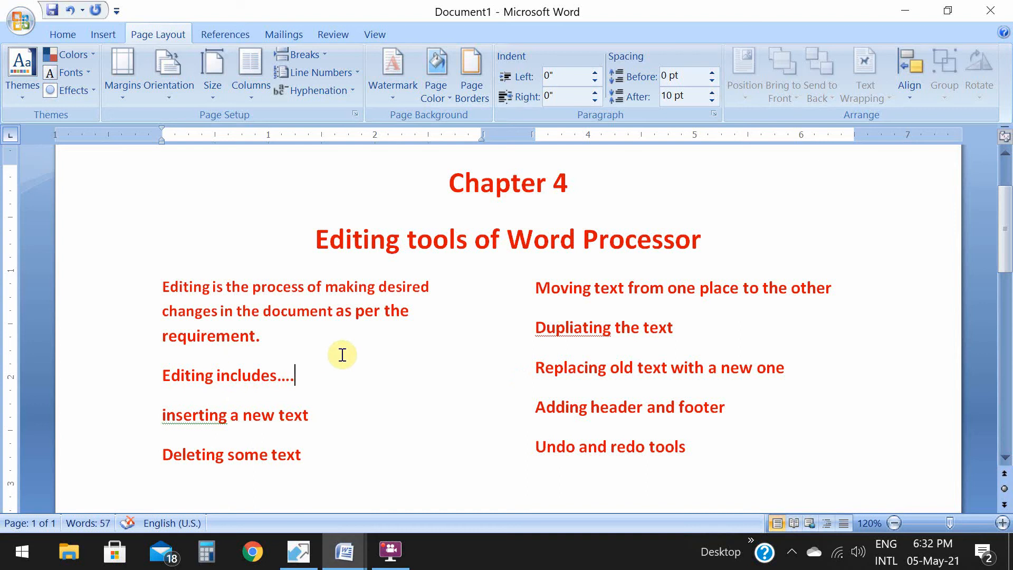
{"action": "mouse_move", "coordinate": [258, 358]}
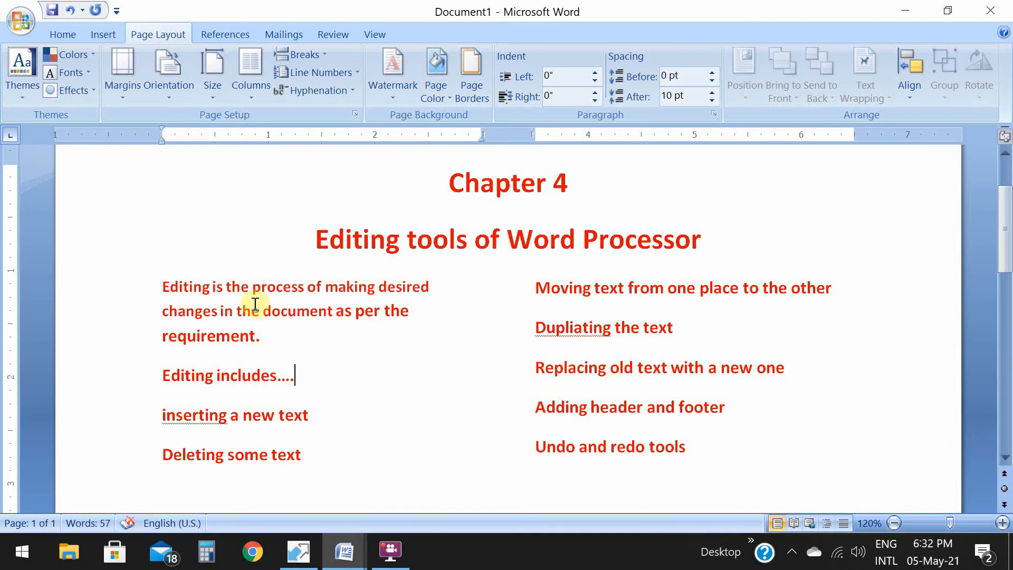
{"action": "mouse_move", "coordinate": [369, 383]}
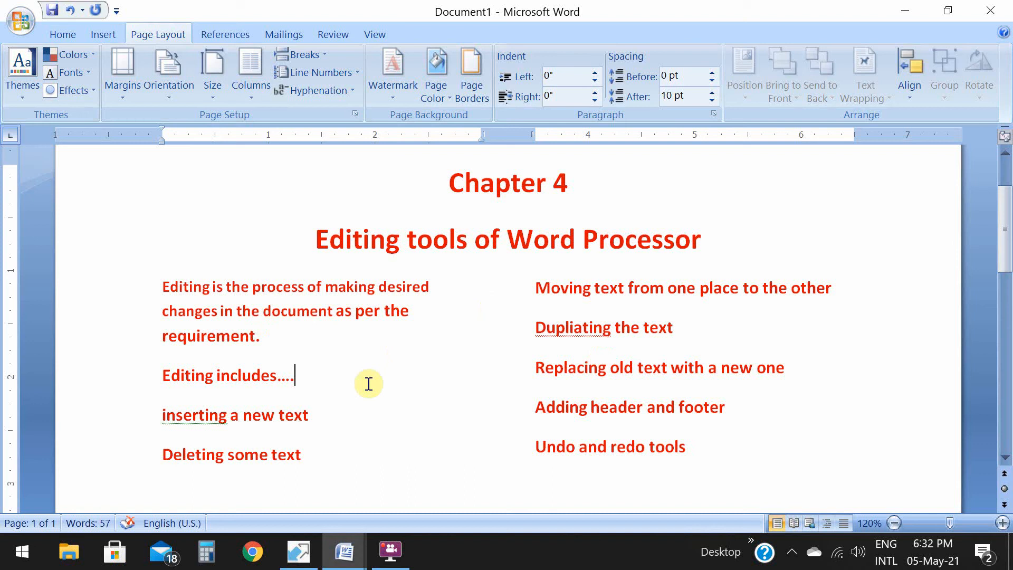
{"action": "mouse_move", "coordinate": [286, 338]}
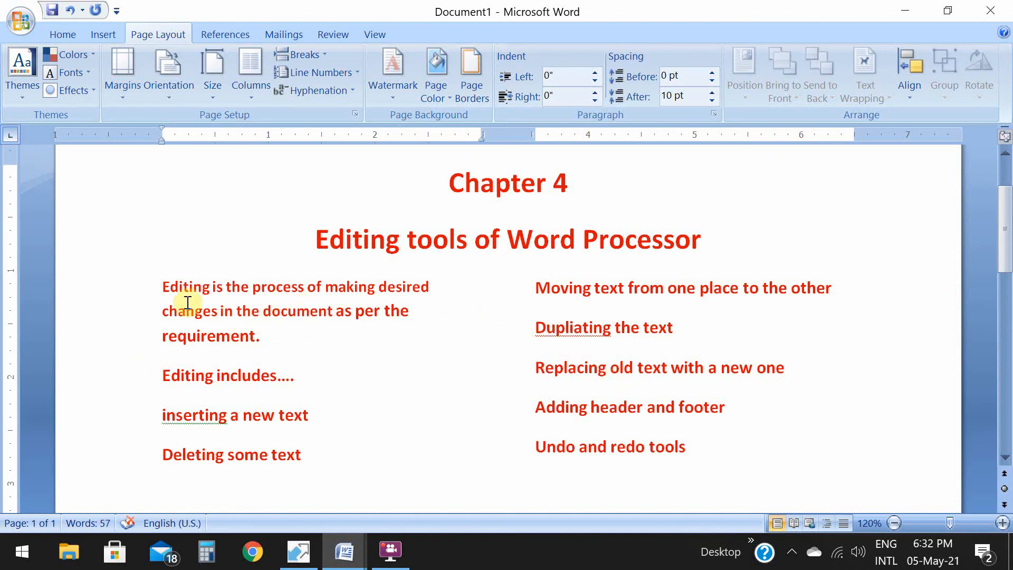
{"action": "mouse_move", "coordinate": [223, 305]}
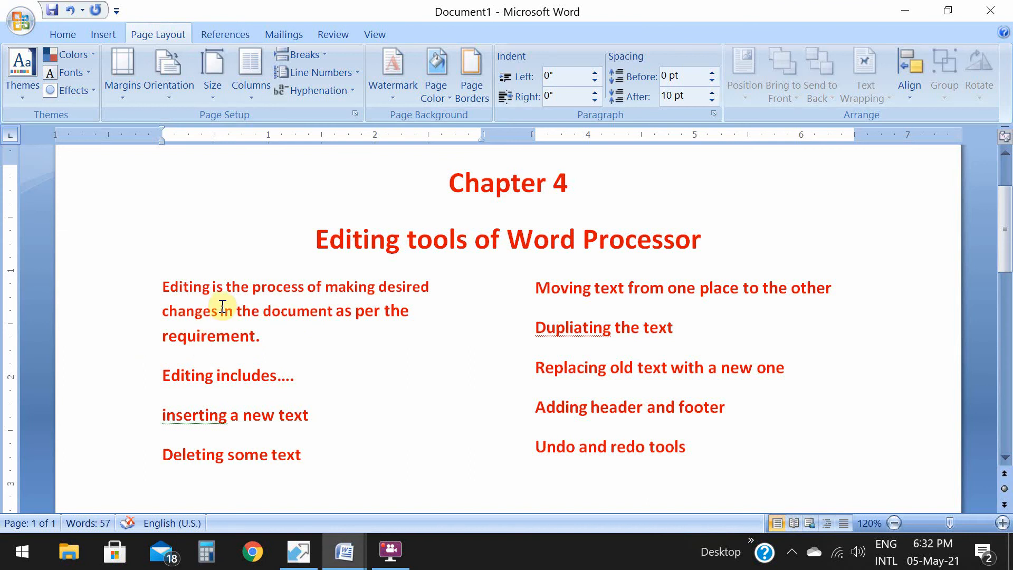
{"action": "mouse_move", "coordinate": [237, 318]}
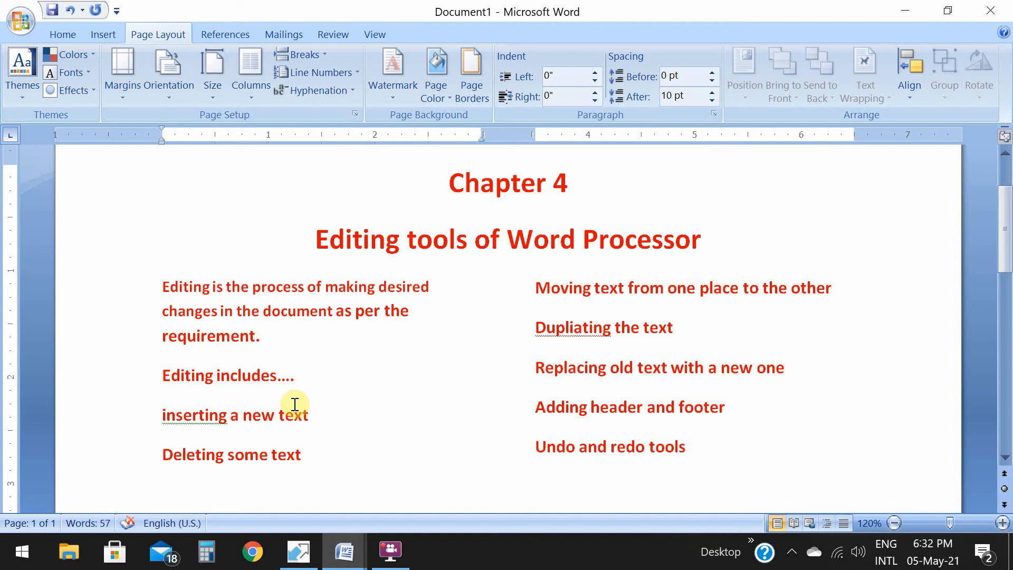
Insert a page break after 'Undo and redo tools', creating a blank second page.
{"action": "left_click", "coordinate": [293, 376]}
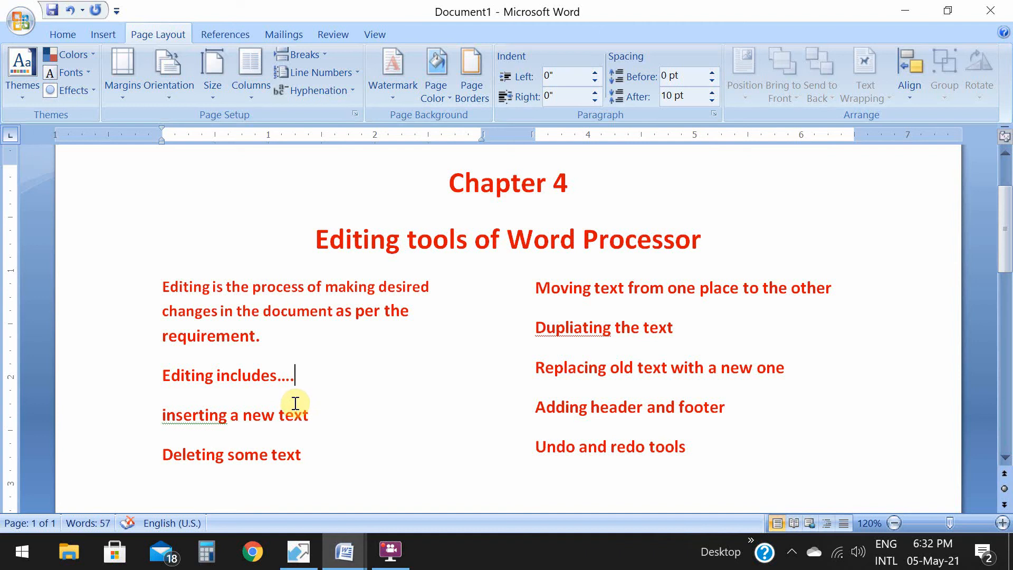
{"action": "scroll", "scroll_direction": "down", "scroll_amount": 3}
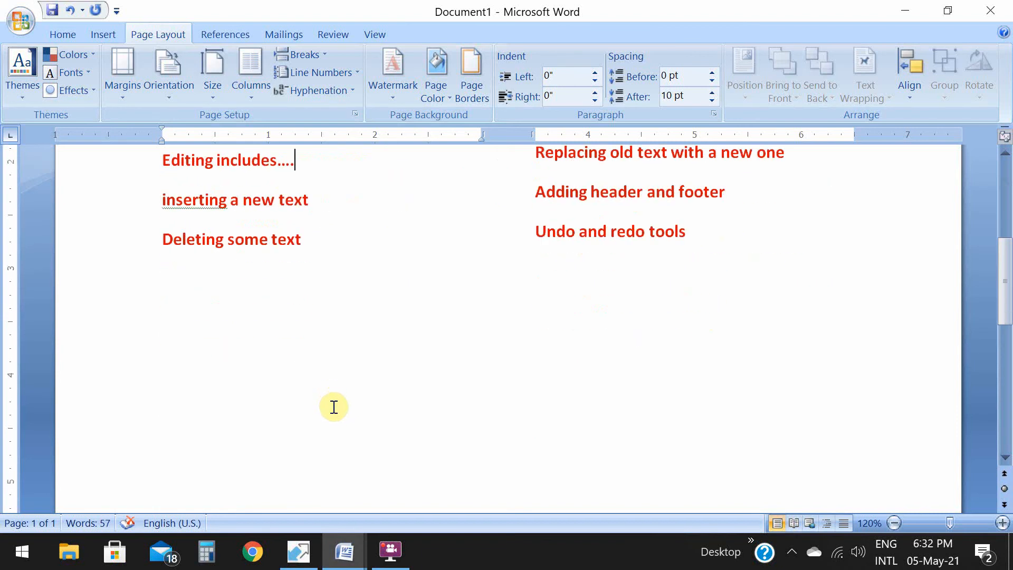
{"action": "mouse_move", "coordinate": [461, 292]}
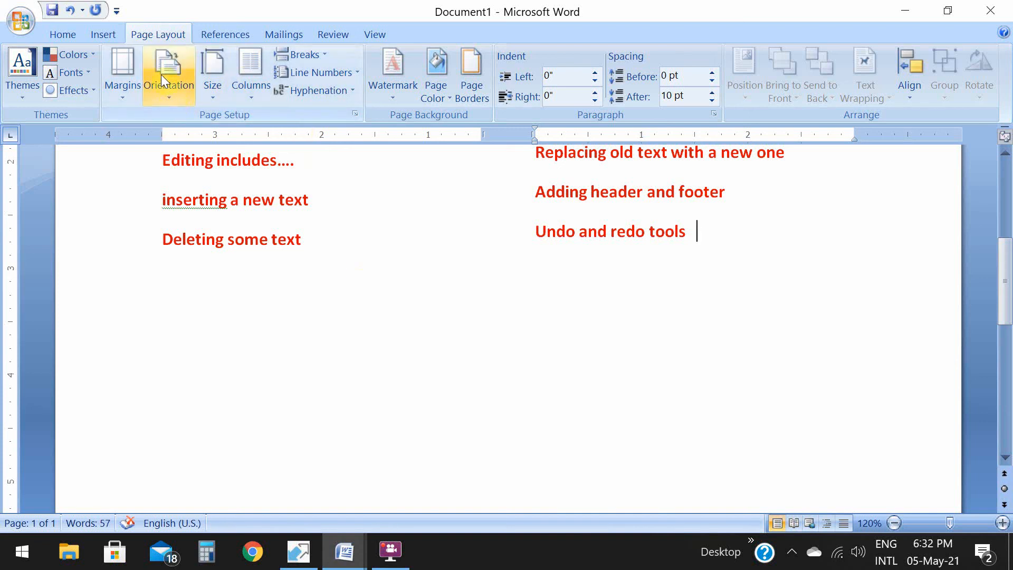
{"action": "left_click", "coordinate": [300, 54]}
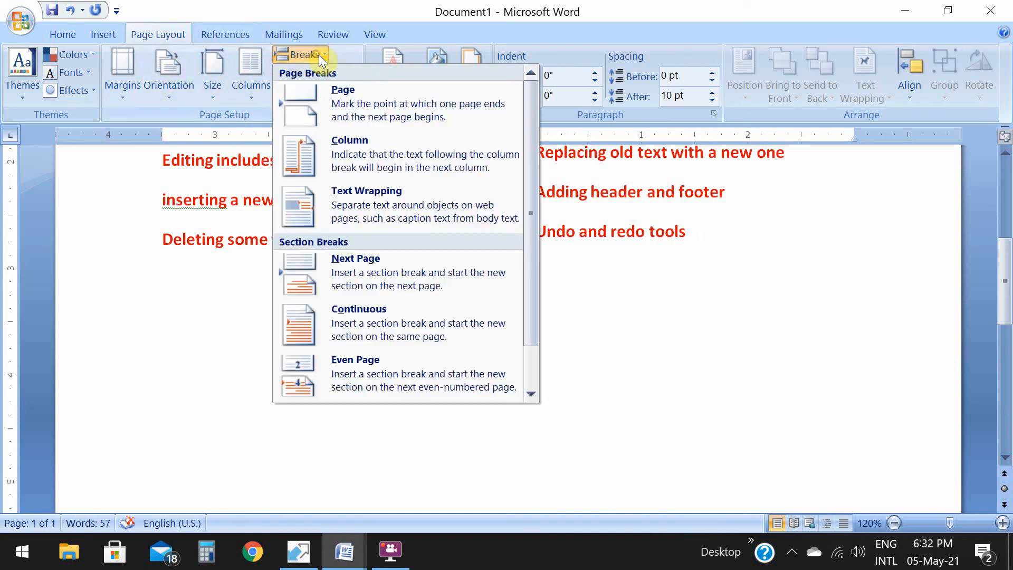
{"action": "mouse_move", "coordinate": [345, 104]}
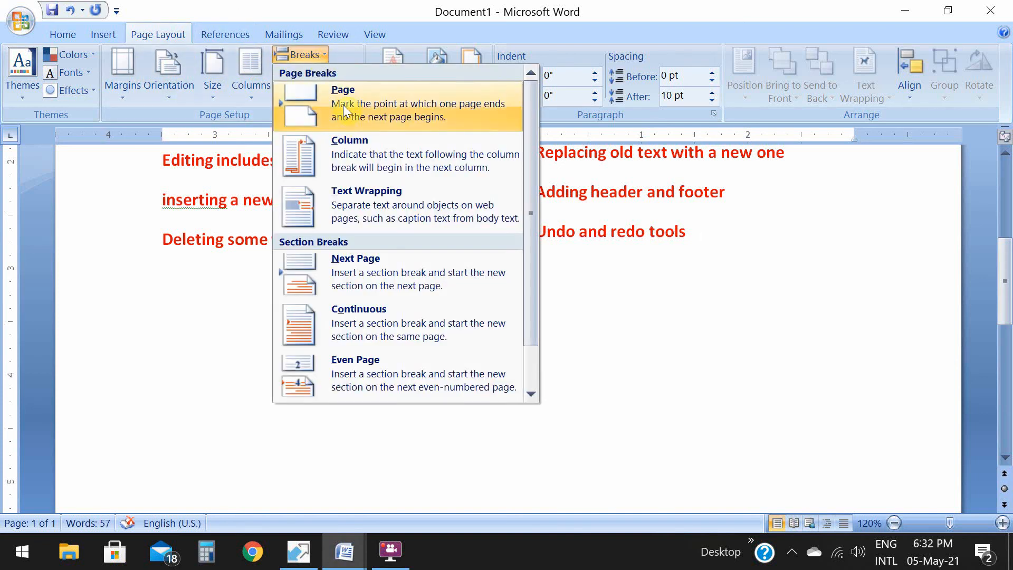
{"action": "left_click", "coordinate": [343, 89]}
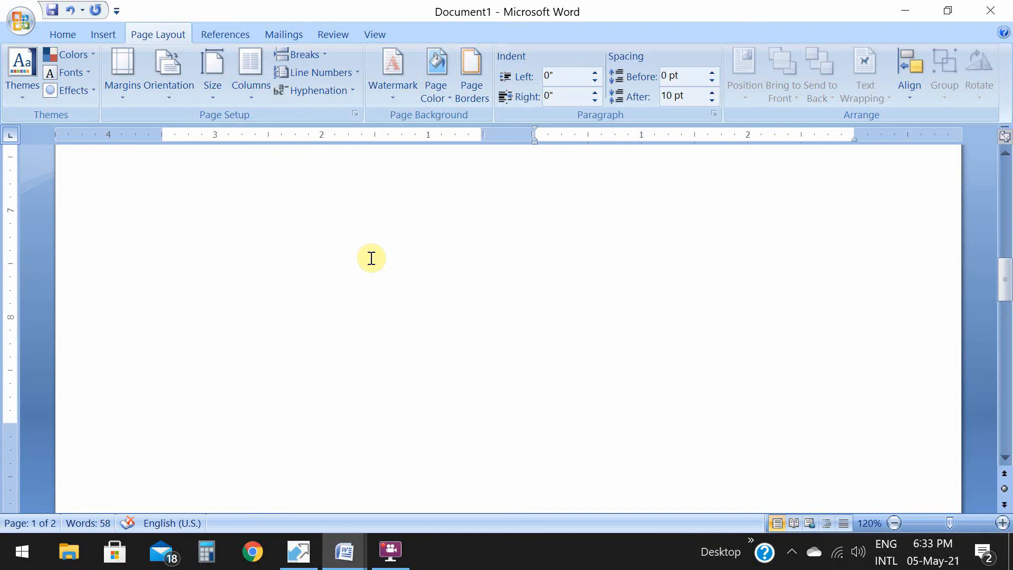
{"action": "scroll", "scroll_direction": "down", "scroll_amount": 3}
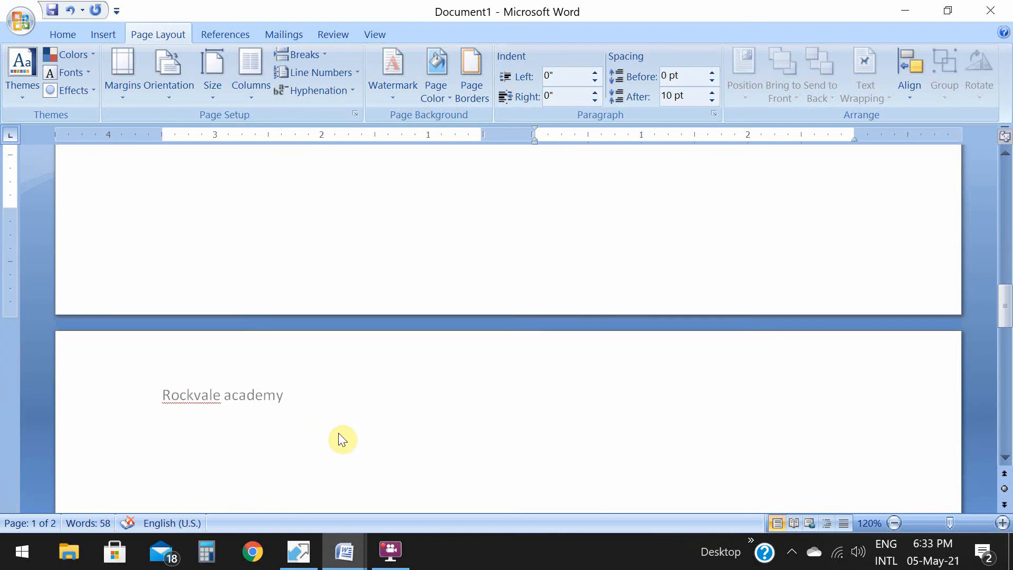
{"action": "mouse_move", "coordinate": [328, 421]}
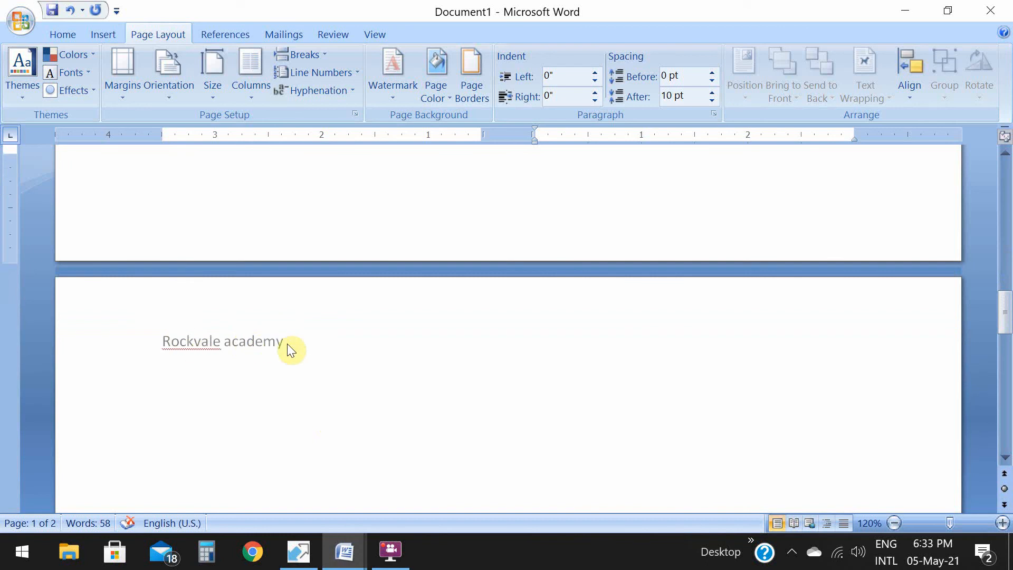
{"action": "mouse_move", "coordinate": [272, 390]}
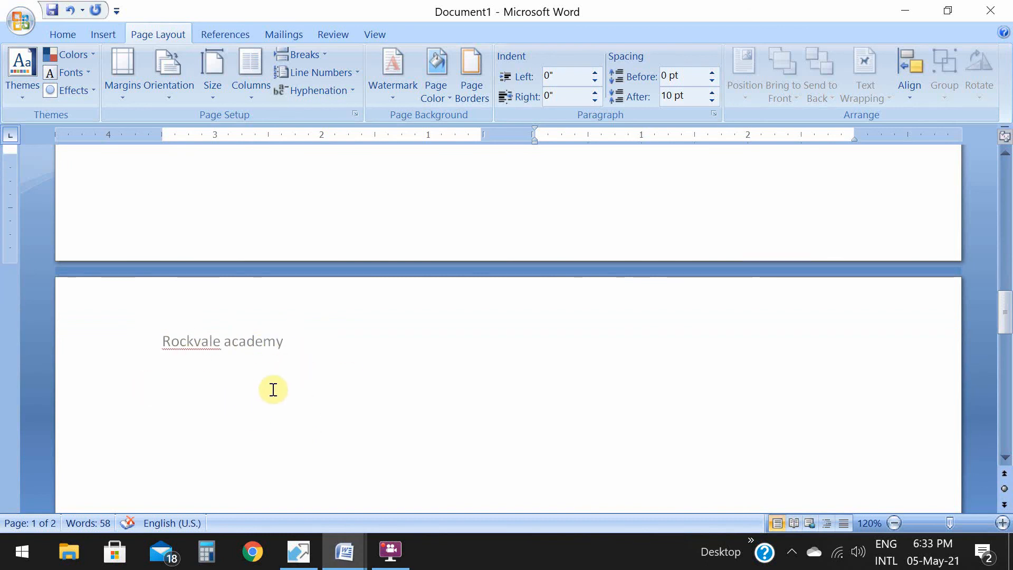
{"action": "mouse_move", "coordinate": [285, 378]}
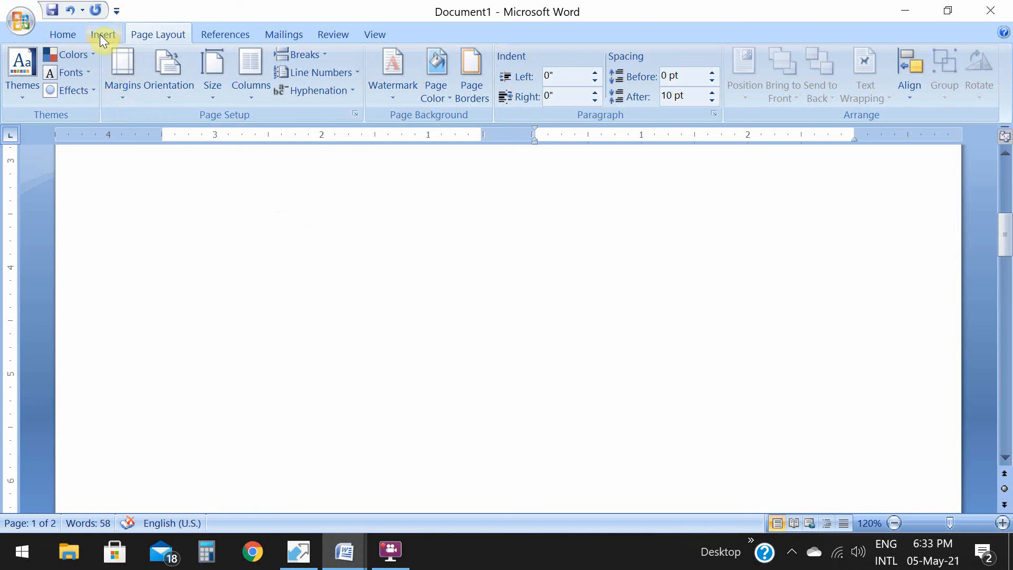
Add a footer reading 'Page 1' and close footer editing to resume body text.
{"action": "left_click", "coordinate": [563, 74]}
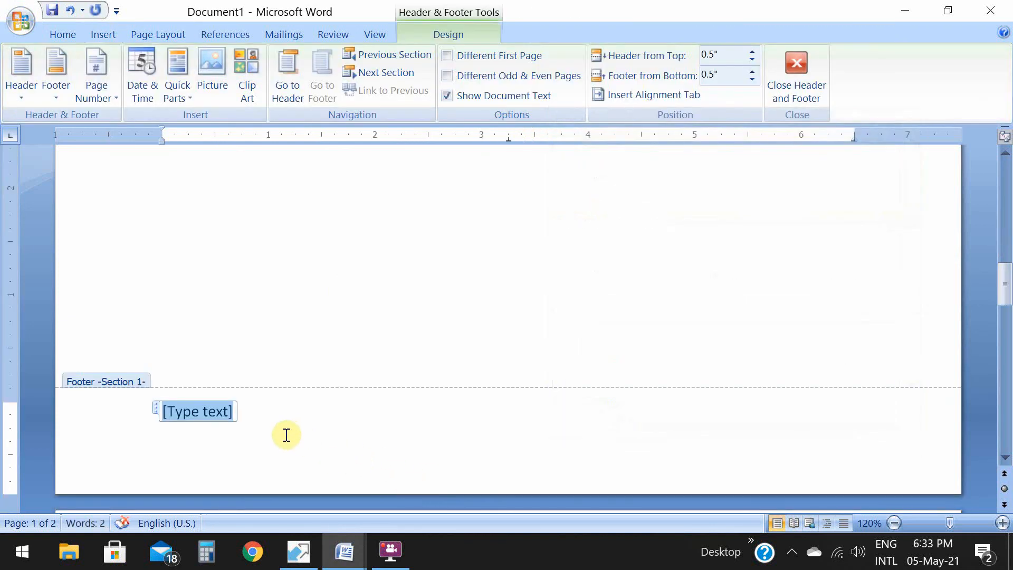
{"action": "type", "text": "pa"}
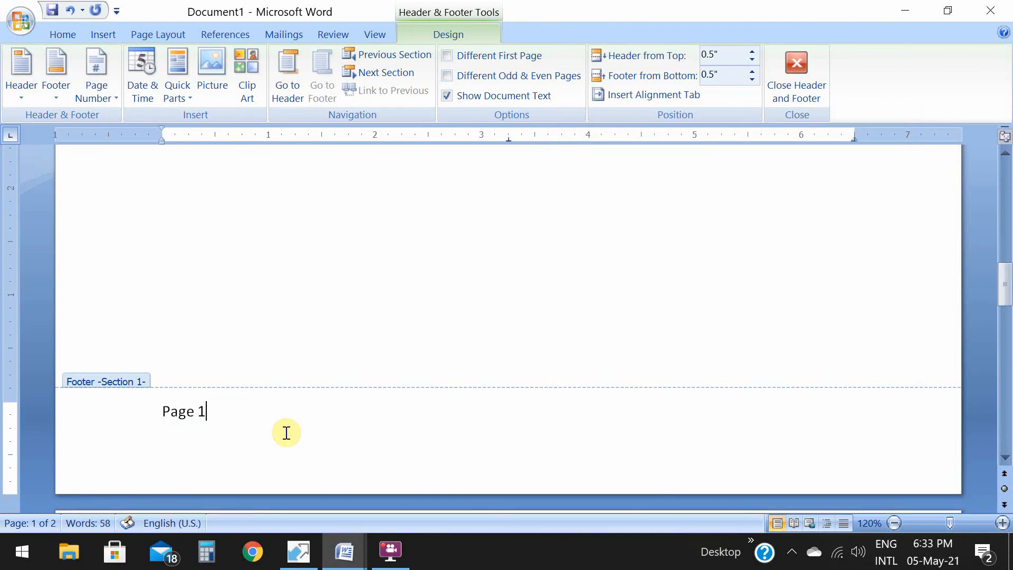
{"action": "mouse_move", "coordinate": [796, 73]}
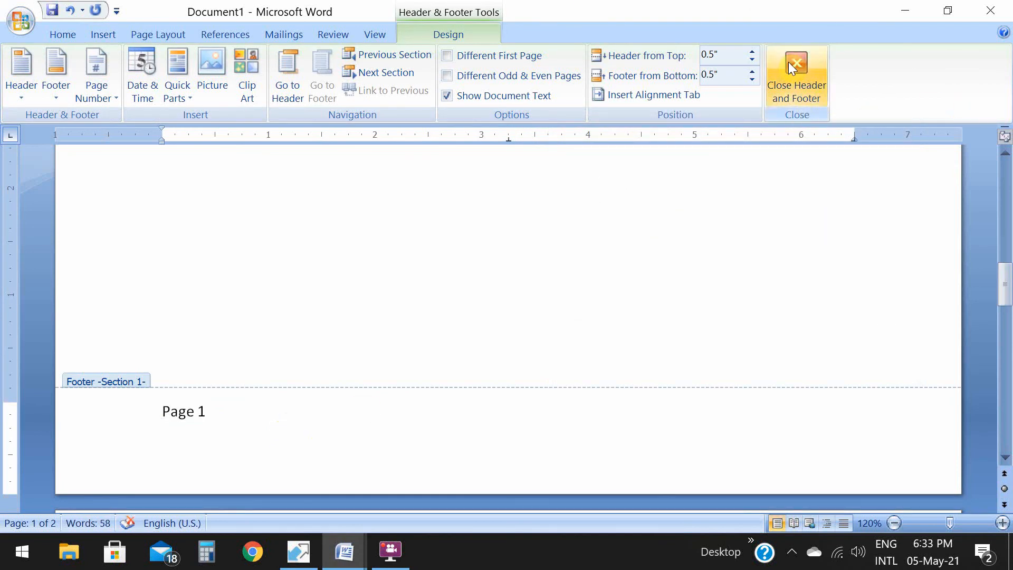
{"action": "left_click", "coordinate": [796, 74]}
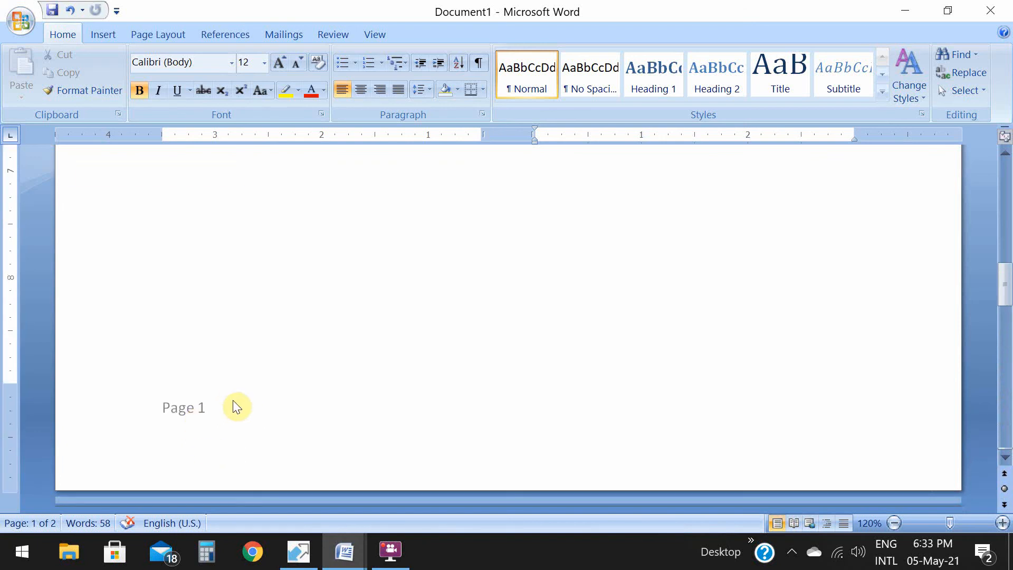
{"action": "mouse_move", "coordinate": [295, 412]}
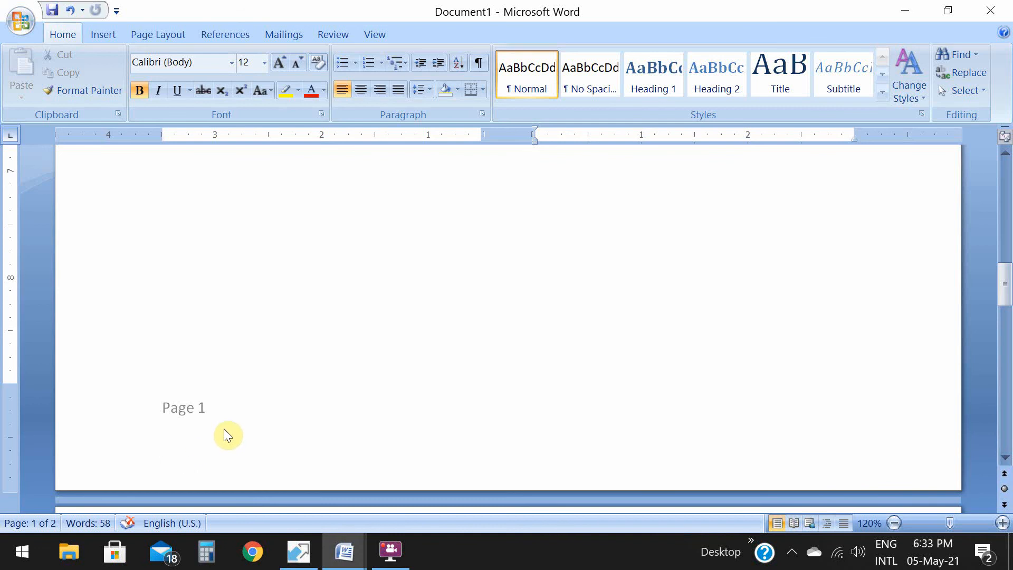
{"action": "scroll", "scroll_direction": "down", "scroll_amount": 3}
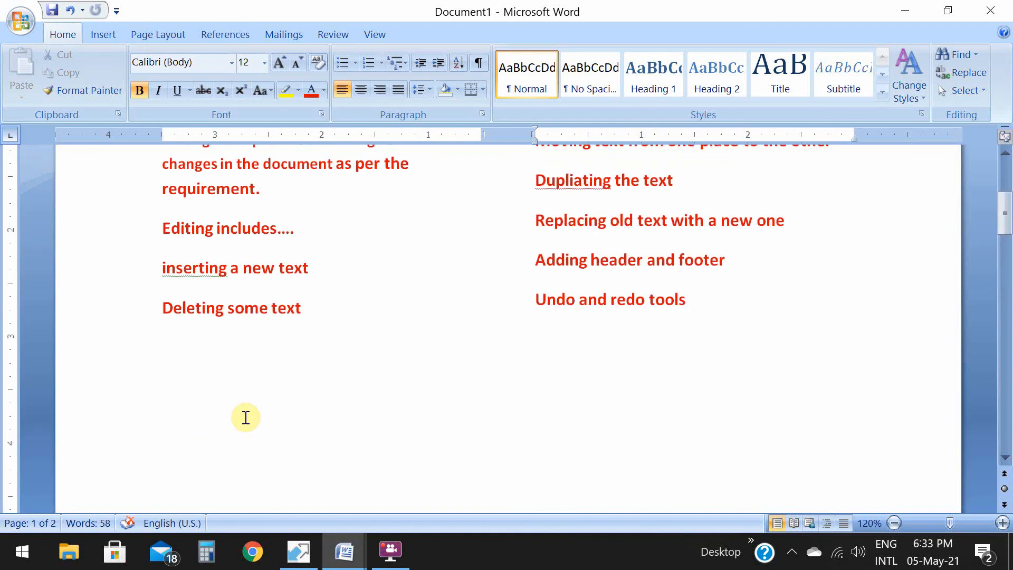
{"action": "scroll", "scroll_direction": "up", "scroll_amount": 3}
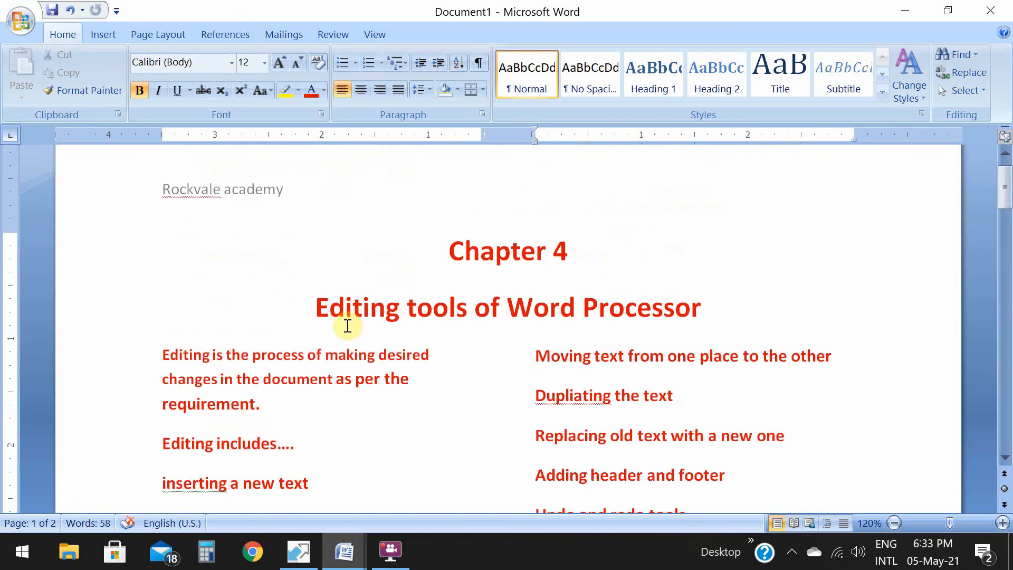
{"action": "scroll", "scroll_direction": "down", "scroll_amount": 3}
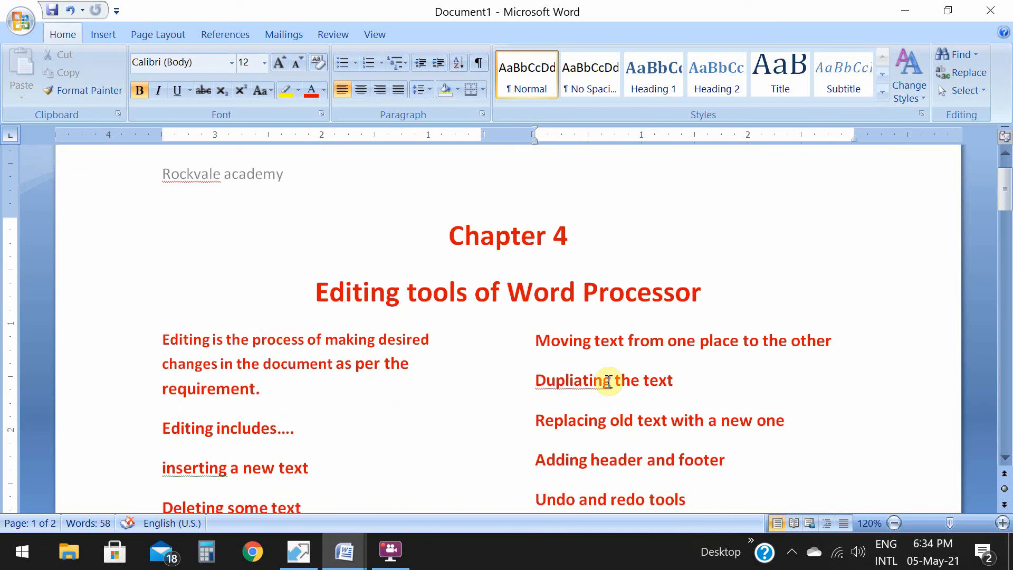
{"action": "mouse_move", "coordinate": [579, 367]}
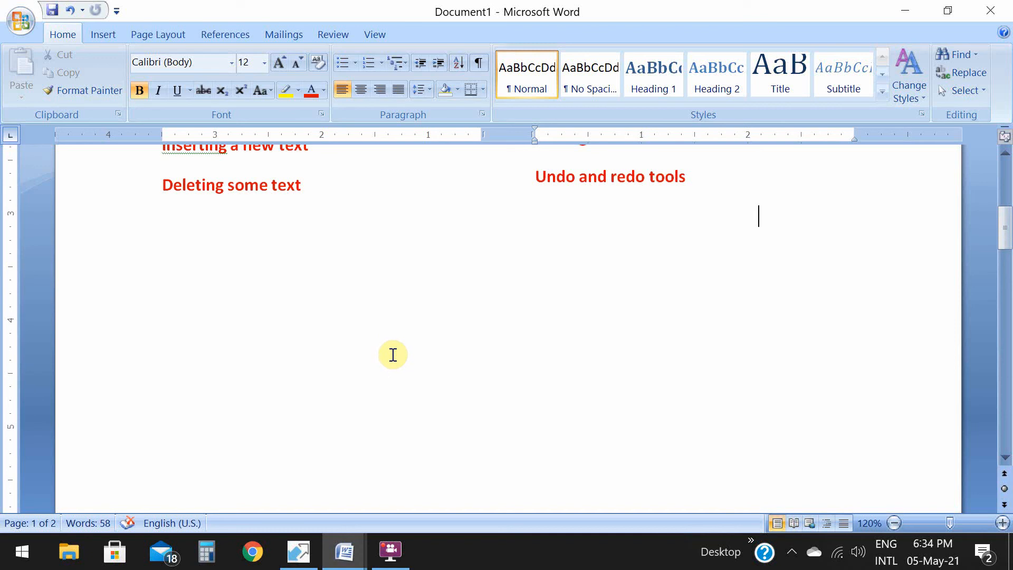
{"action": "mouse_move", "coordinate": [394, 354]}
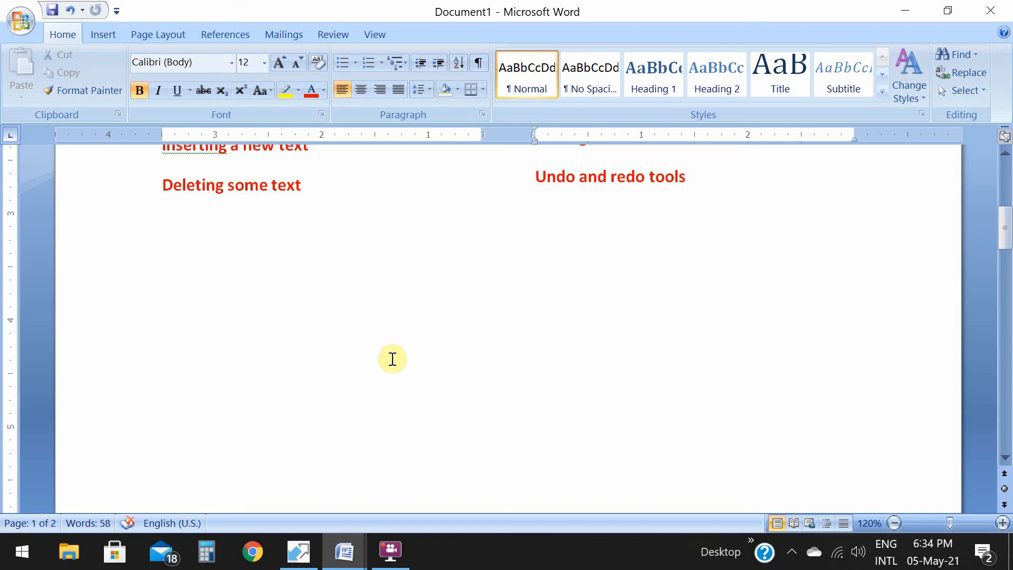
{"action": "mouse_move", "coordinate": [378, 376]}
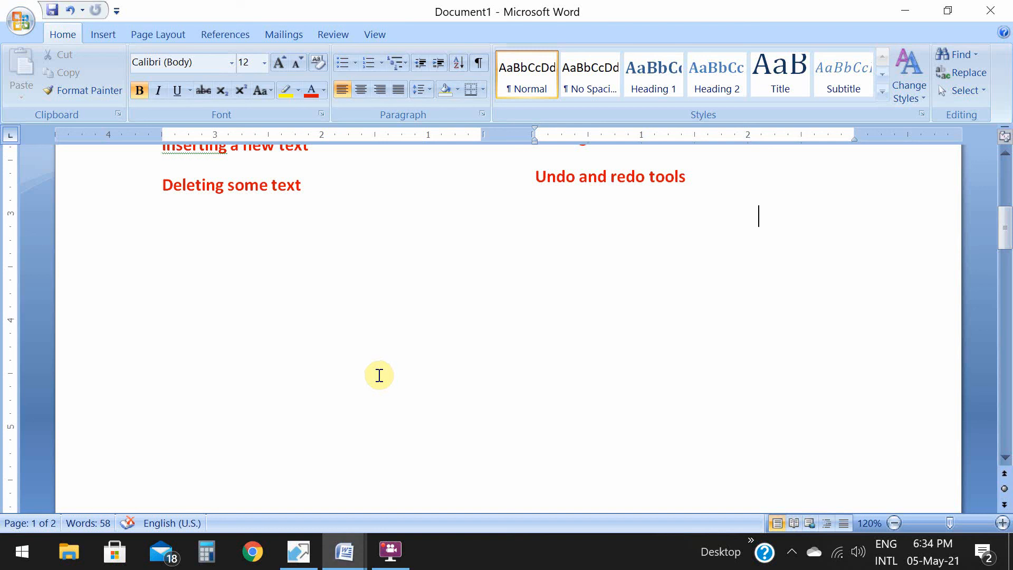
{"action": "scroll", "scroll_direction": "up", "scroll_amount": 3}
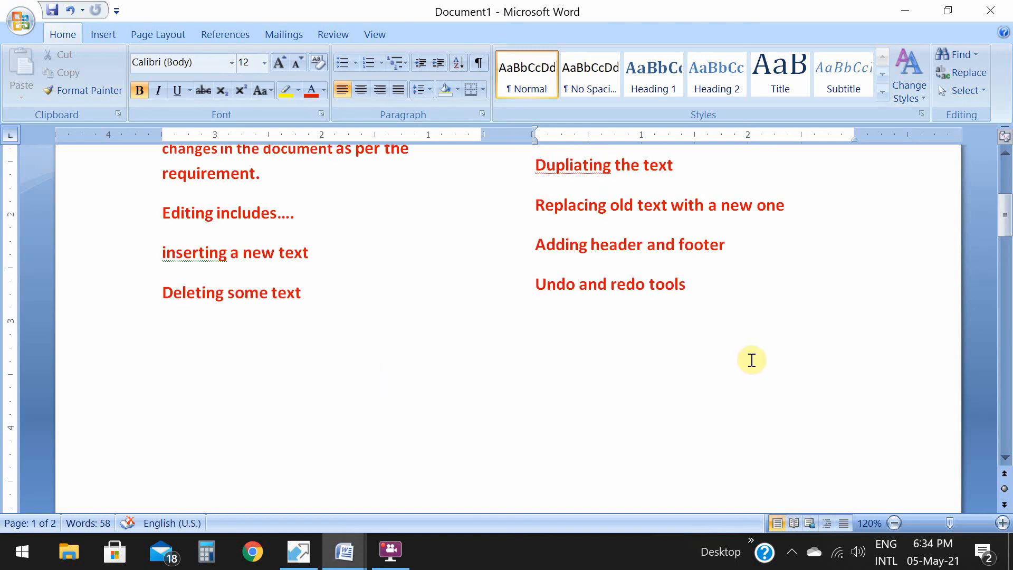
{"action": "mouse_move", "coordinate": [436, 364]}
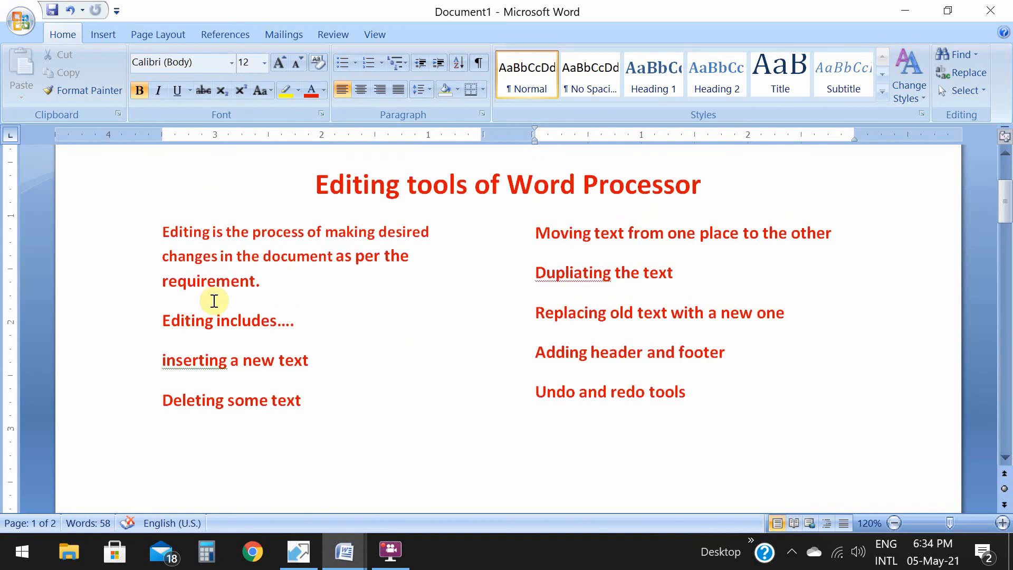
{"action": "mouse_move", "coordinate": [189, 240]}
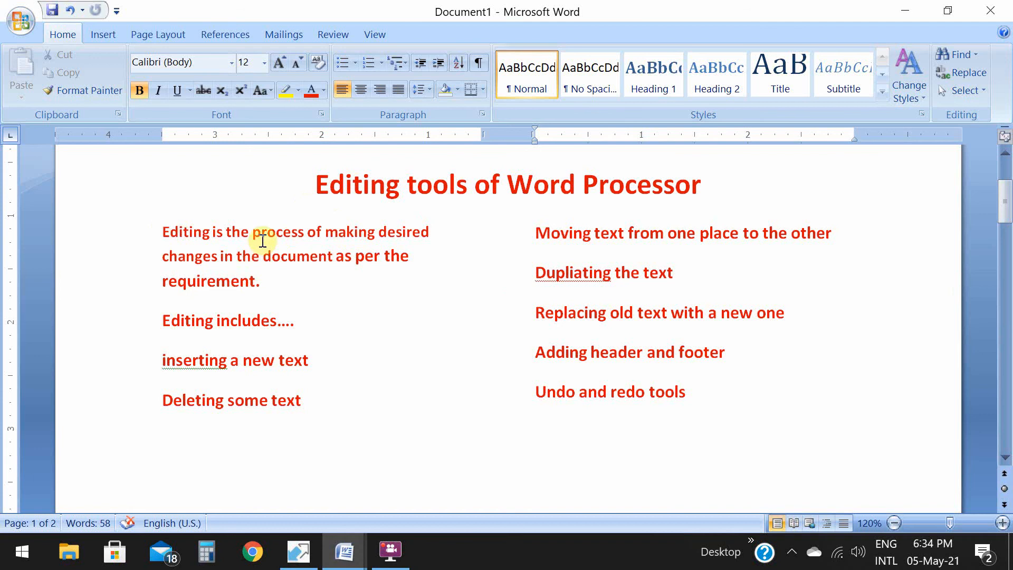
{"action": "mouse_move", "coordinate": [385, 274]}
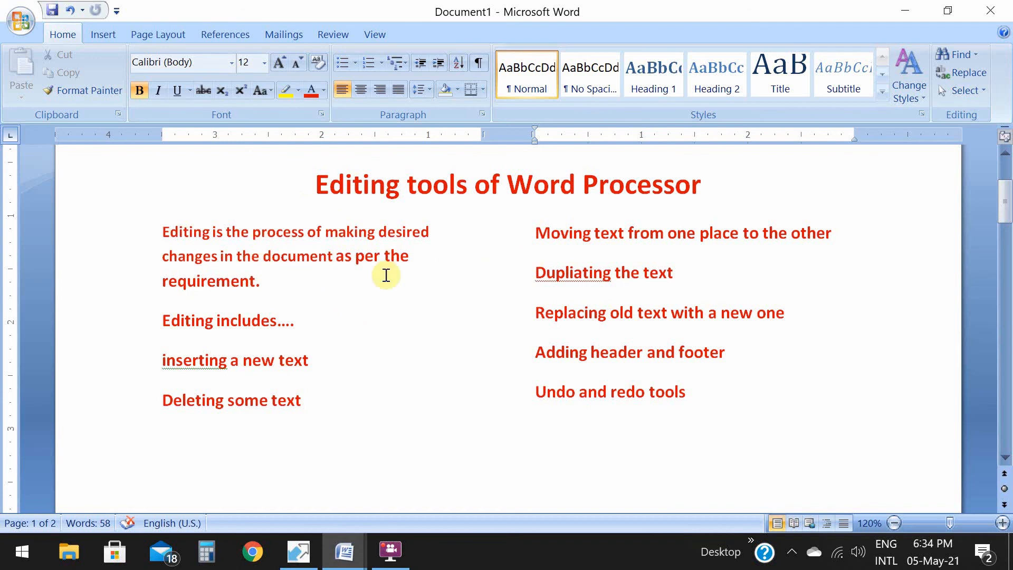